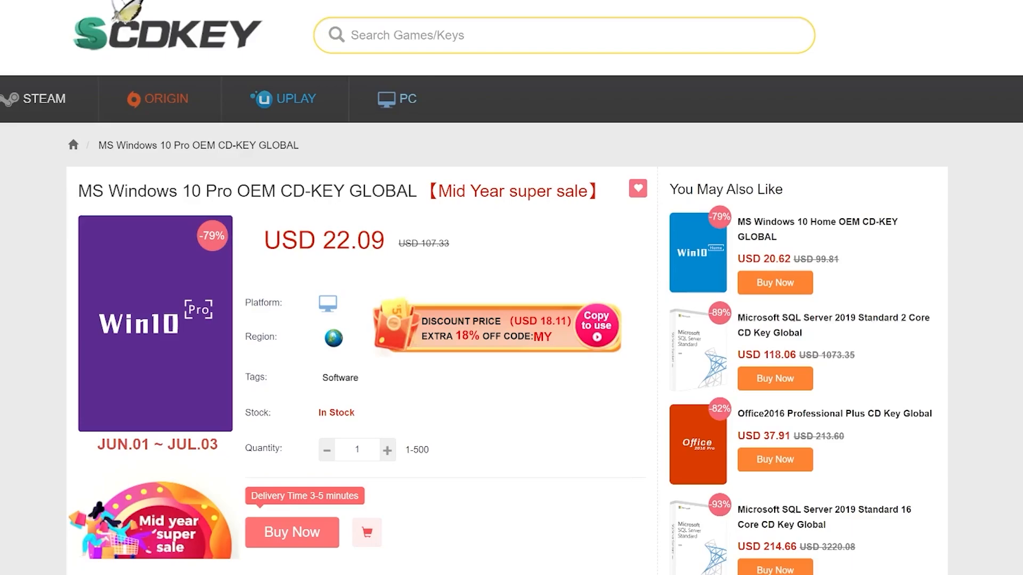
Step: Apply promo code 'JA' to the Windows 10 Home key order, cutting the total to USD 15.46
{"action": "left_click", "coordinate": [292, 533]}
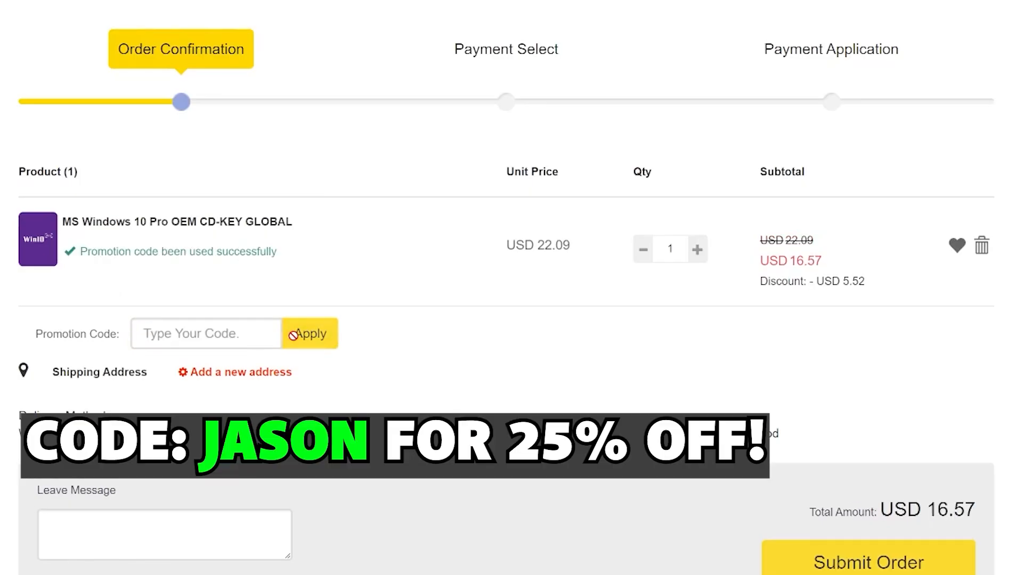
{"action": "type", "text": "JA"}
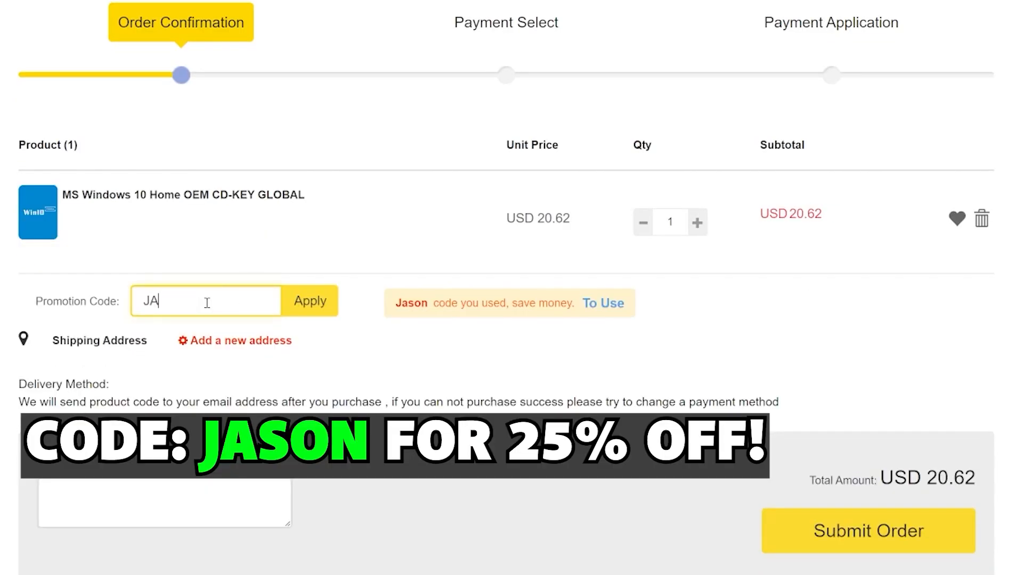
{"action": "left_click", "coordinate": [309, 301]}
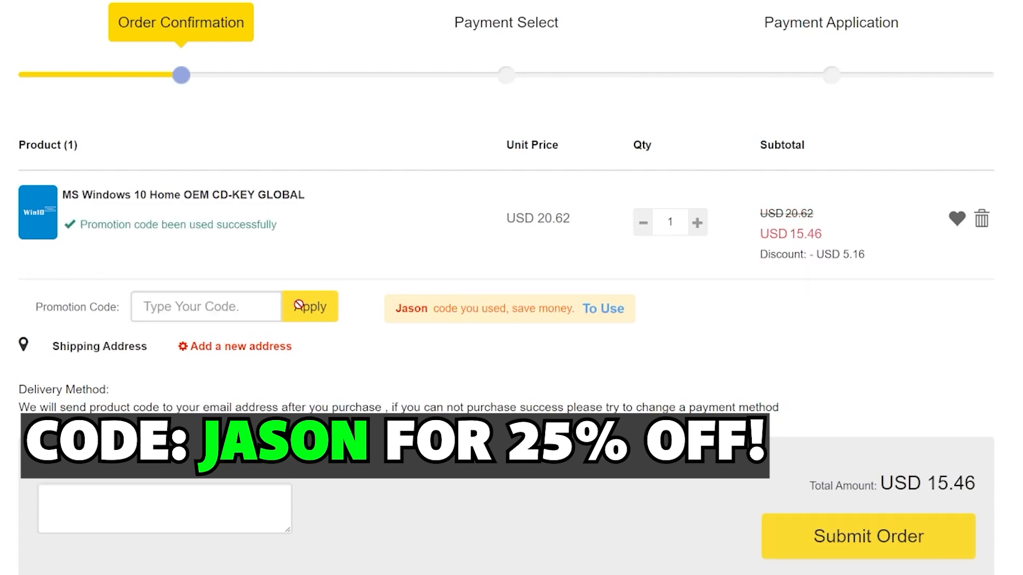
{"action": "left_click", "coordinate": [867, 536]}
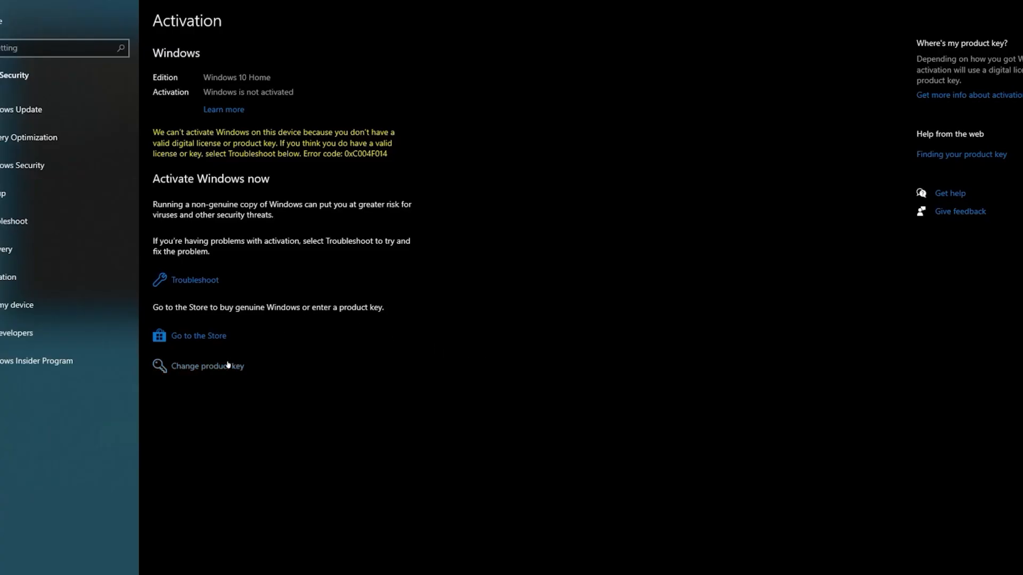
Step: Enter the purchased product key under Change product key and submit it to activate Windows
{"action": "left_click", "coordinate": [207, 365]}
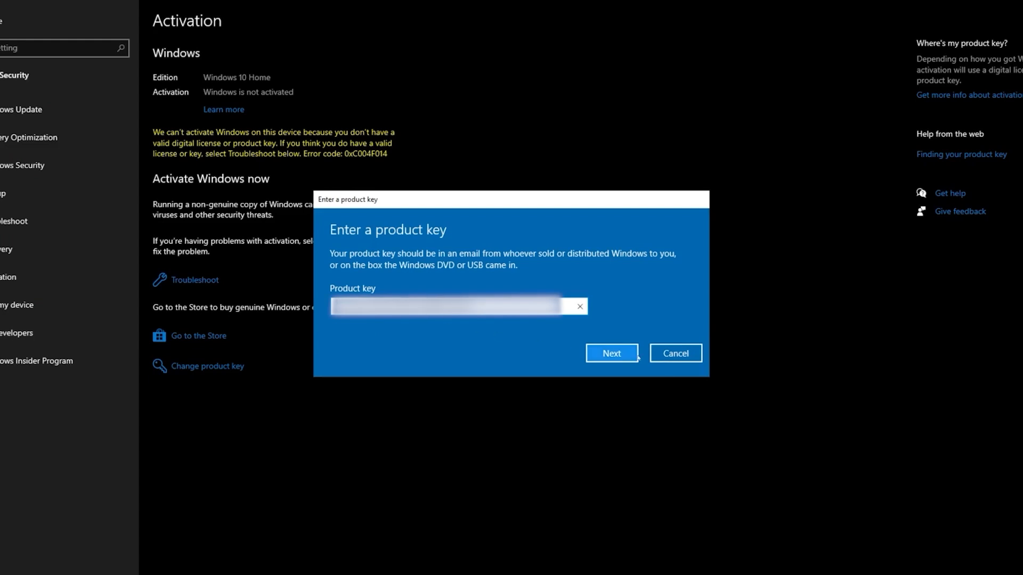
{"action": "left_click", "coordinate": [610, 352]}
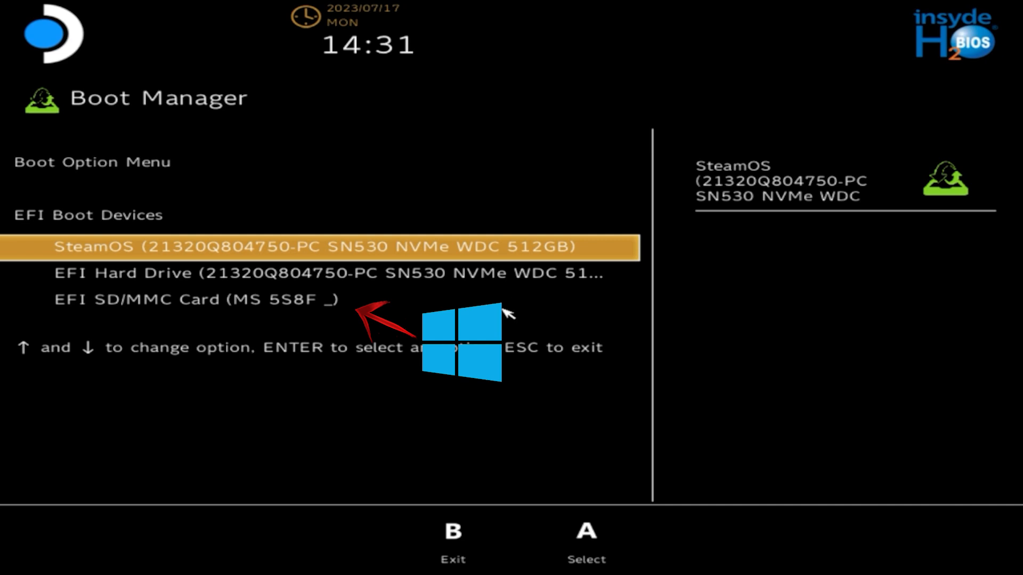
{"action": "mouse_move", "coordinate": [792, 372]}
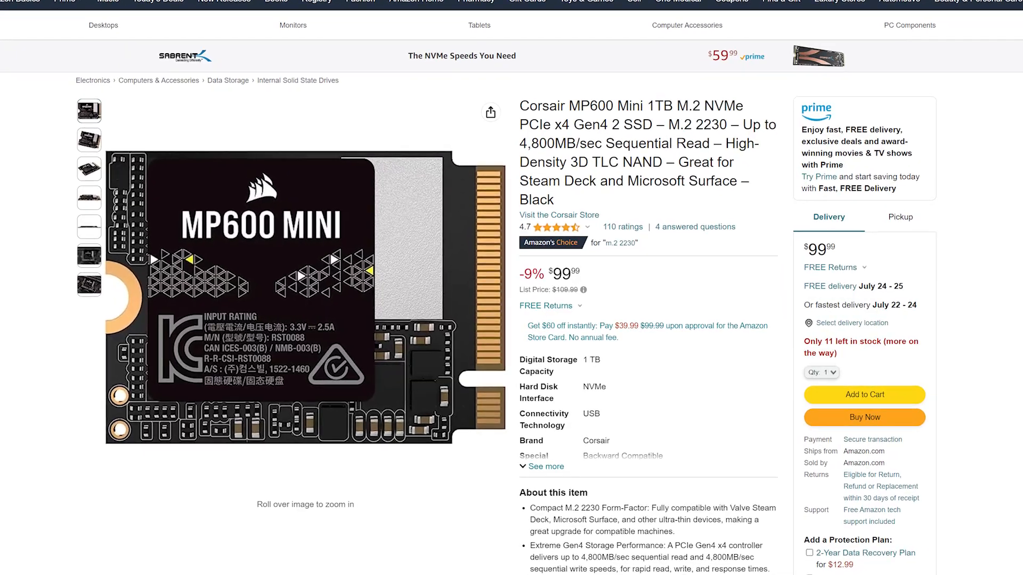
Step: Review the $4.99 Wansurs USB 3.0 microSD card reader listing, then return to the Microsoft download page
{"action": "scroll", "scroll_direction": "down", "scroll_amount": 3}
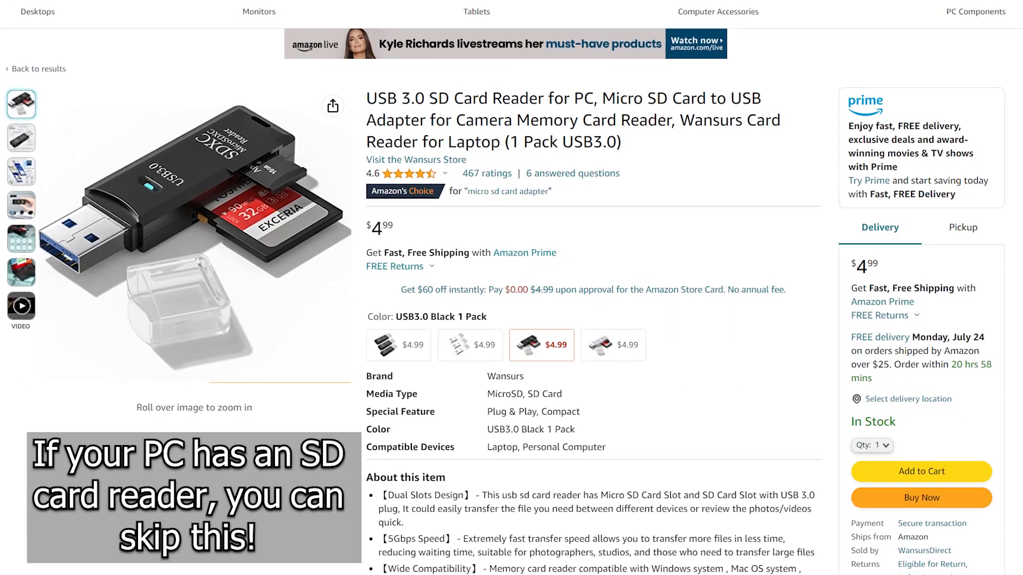
{"action": "scroll", "scroll_direction": "down", "scroll_amount": 3}
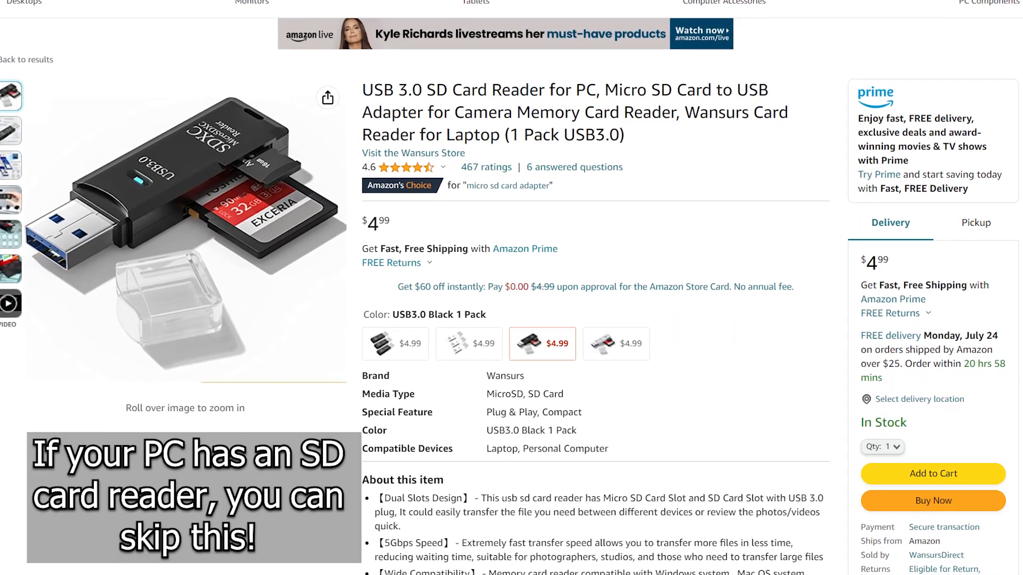
{"action": "scroll", "scroll_direction": "down", "scroll_amount": 3}
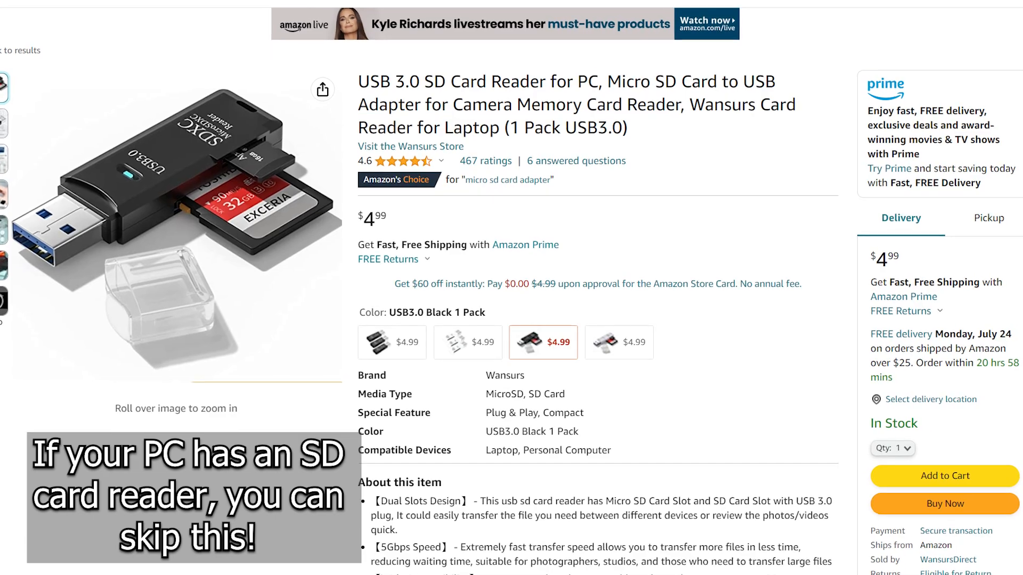
{"action": "left_click", "coordinate": [72, 11]}
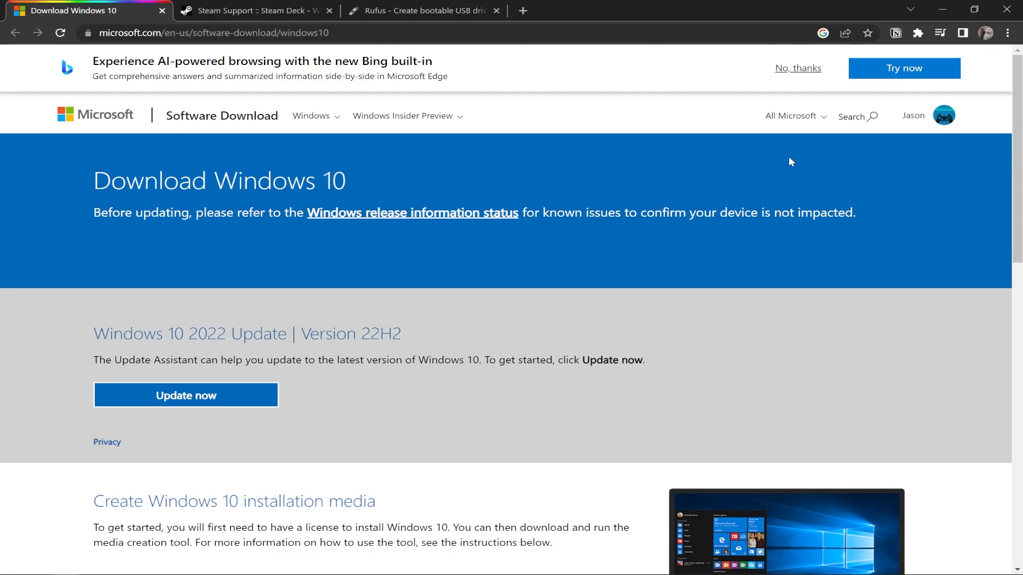
Step: Download MediaCreationTool.exe from Create Windows 10 installation media
{"action": "scroll", "scroll_direction": "down", "scroll_amount": 3}
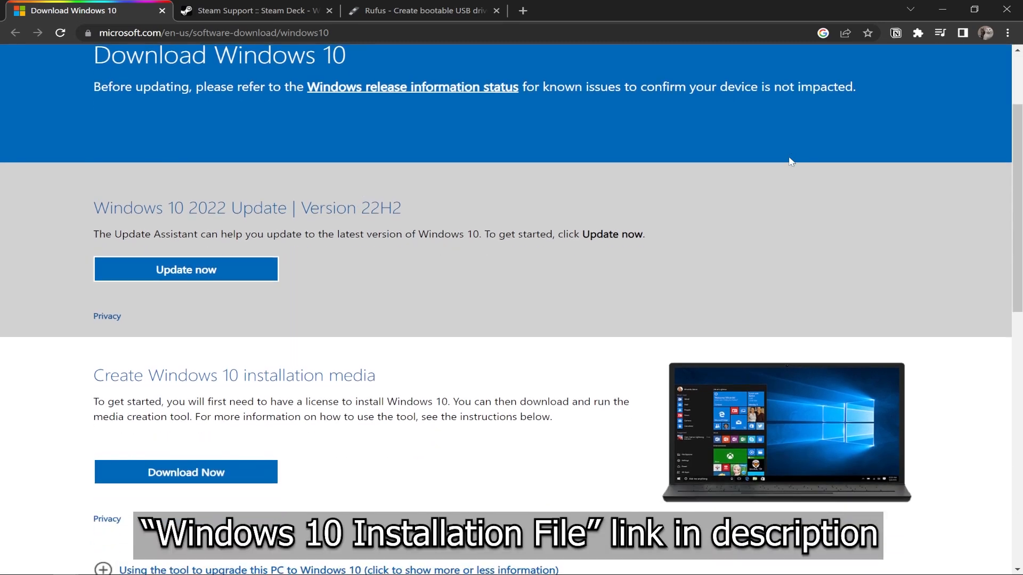
{"action": "scroll", "scroll_direction": "down", "scroll_amount": 3}
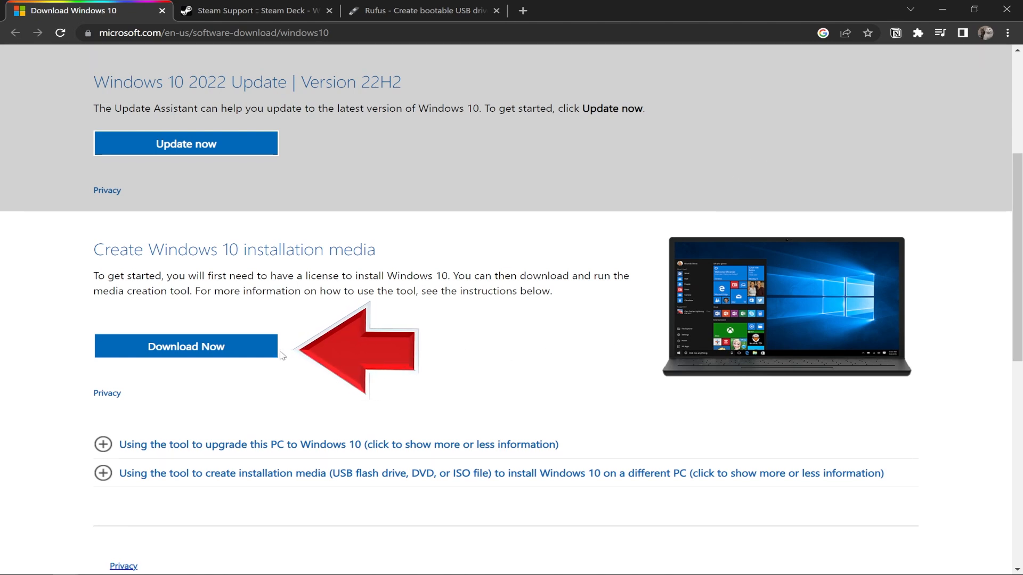
{"action": "left_click", "coordinate": [185, 347]}
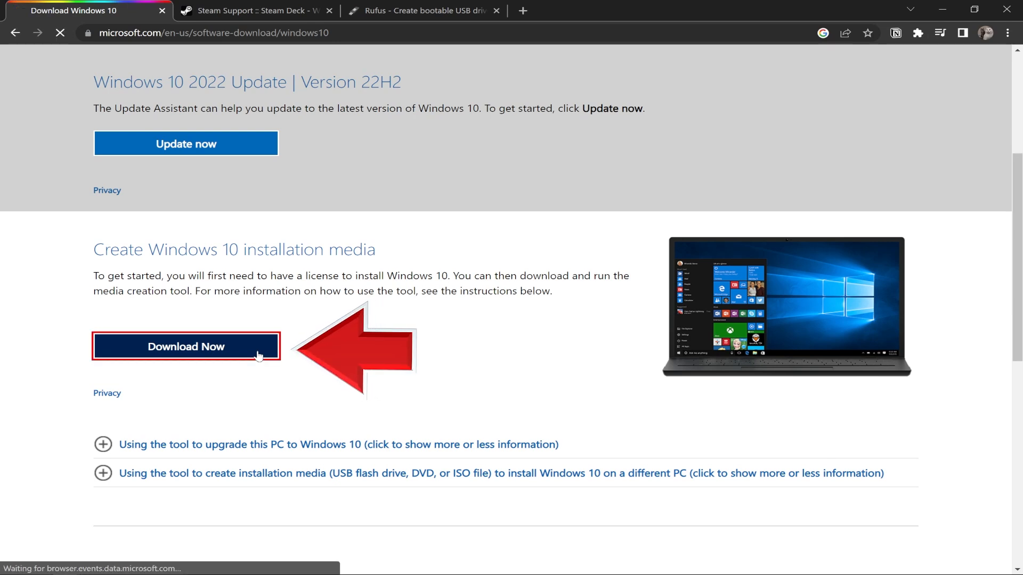
{"action": "left_click", "coordinate": [185, 346]}
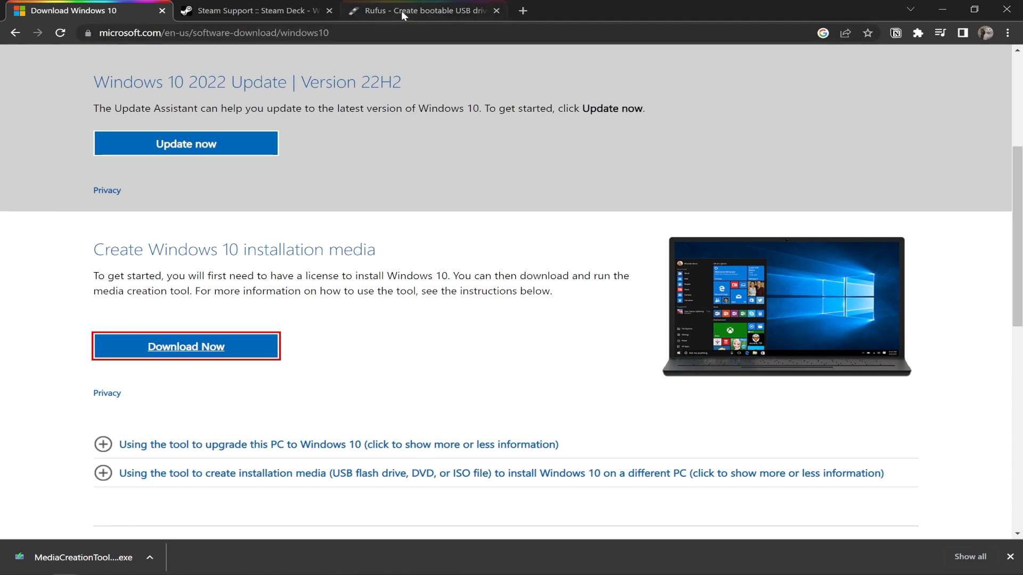
Step: Reach the Download section of the Rufus website after dismissing the cookie notice
{"action": "left_click", "coordinate": [423, 11]}
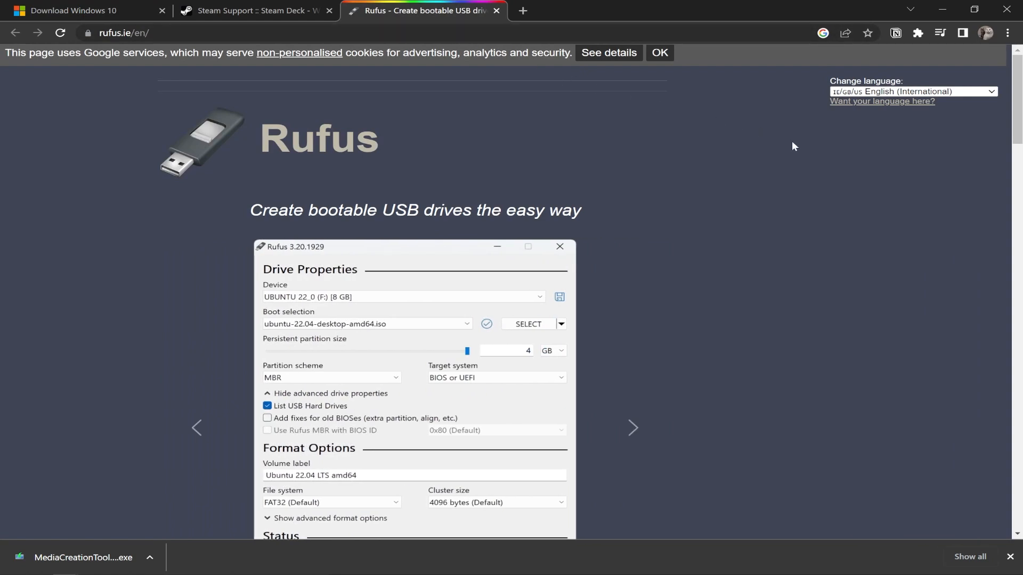
{"action": "left_click", "coordinate": [660, 54]}
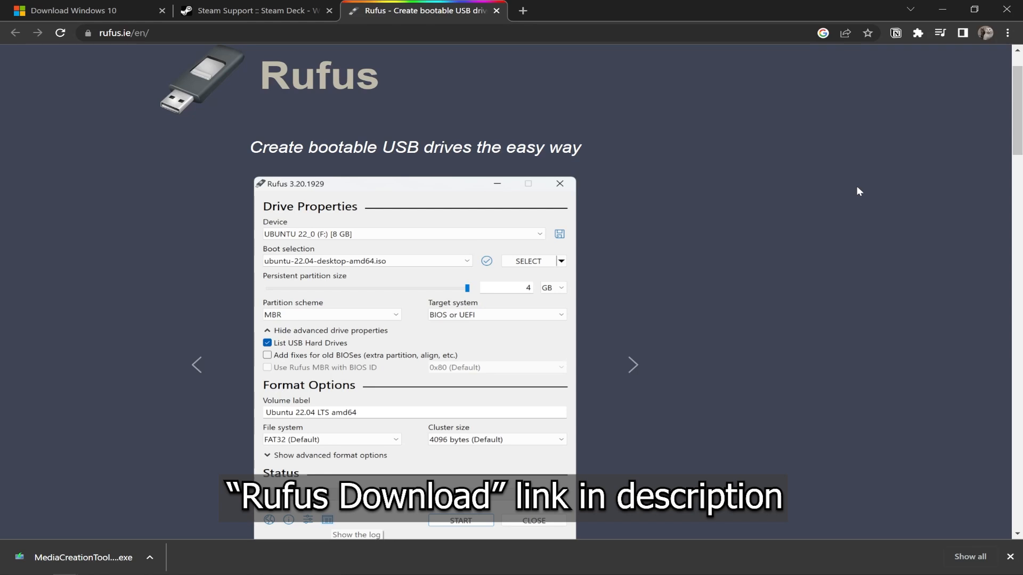
{"action": "scroll", "scroll_direction": "down", "scroll_amount": 3}
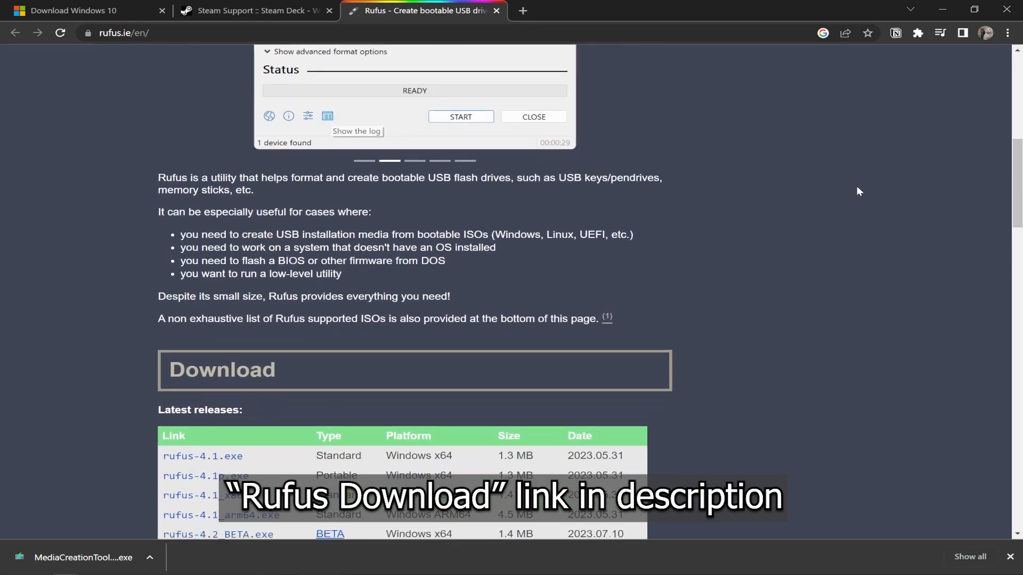
{"action": "scroll", "scroll_direction": "down", "scroll_amount": 3}
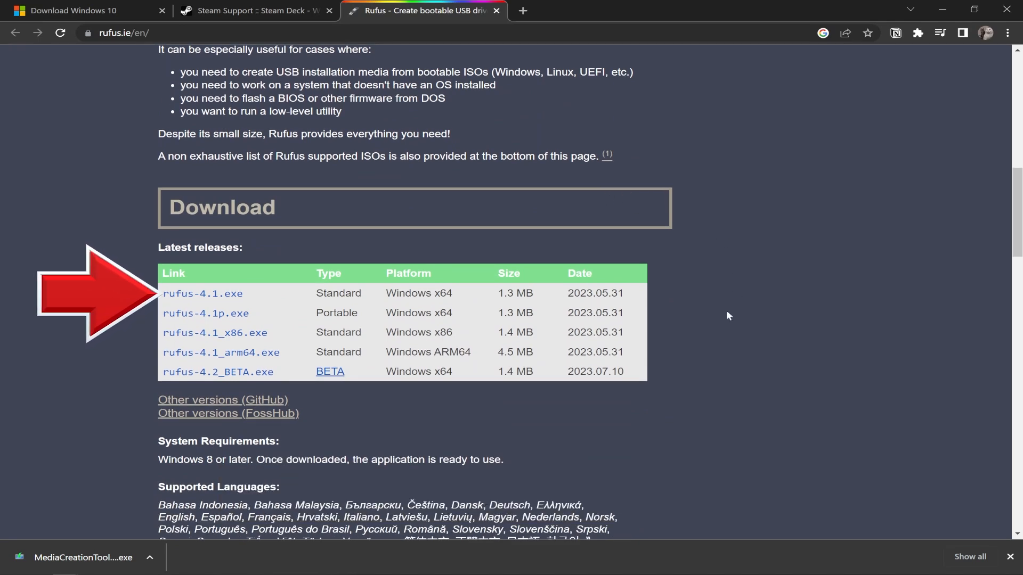
Step: Download the standard rufus-4.1.exe and keep it despite the browser's safety warning
{"action": "left_click", "coordinate": [202, 294]}
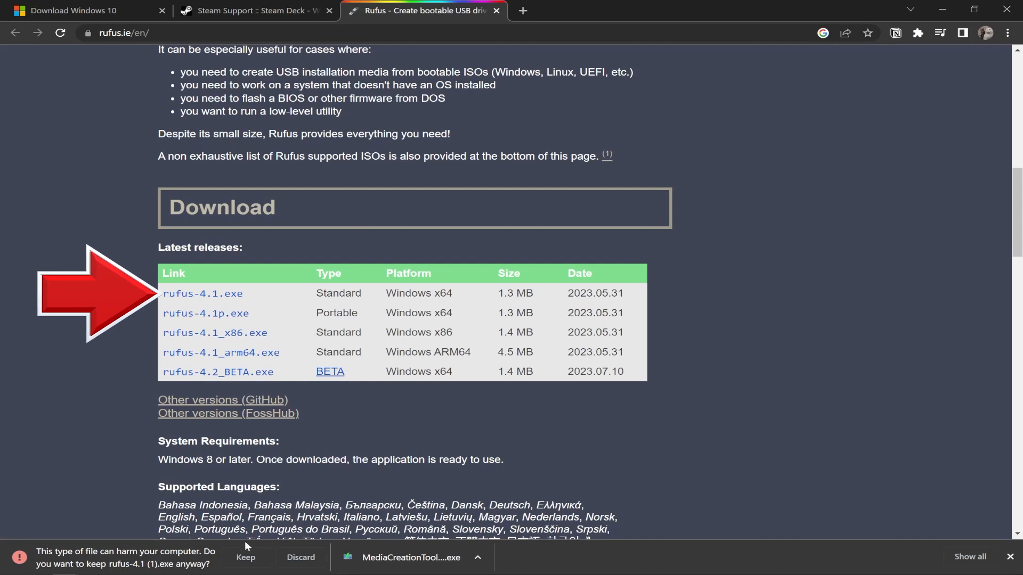
{"action": "left_click", "coordinate": [245, 557]}
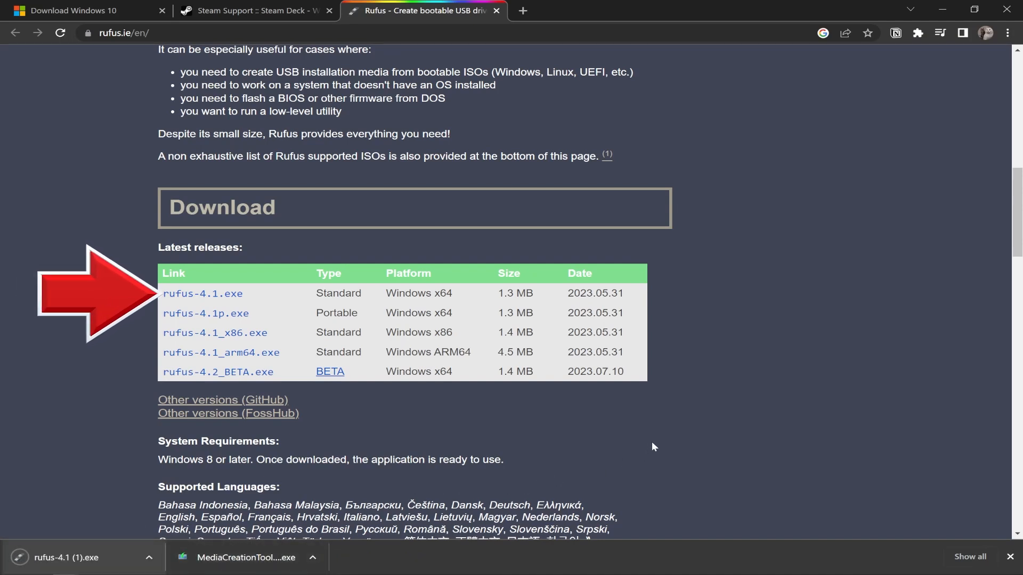
{"action": "left_click", "coordinate": [74, 560]}
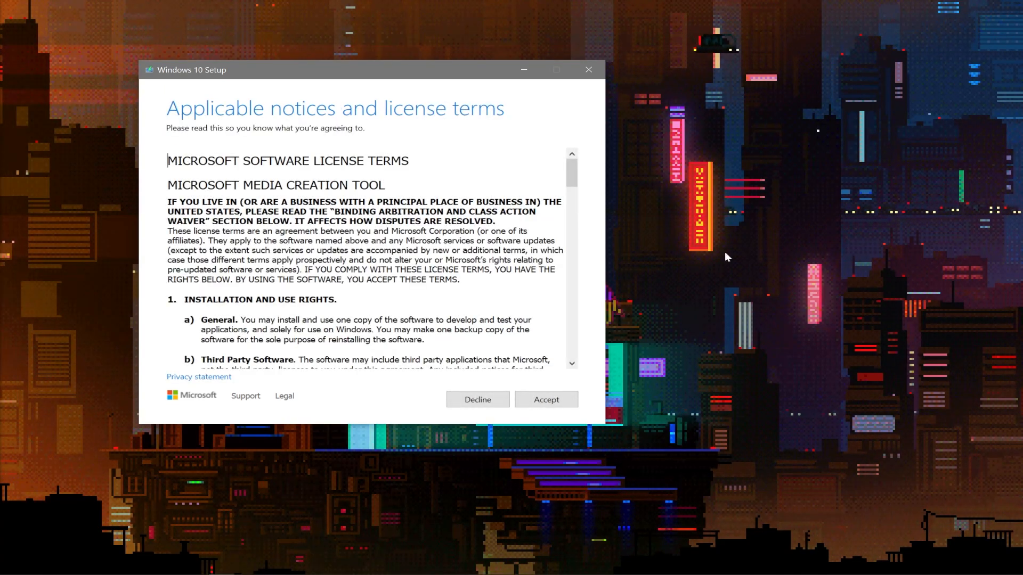
Step: Accept the license and choose to create installation media with English, Windows 10, 64-bit settings
{"action": "left_click", "coordinate": [545, 399]}
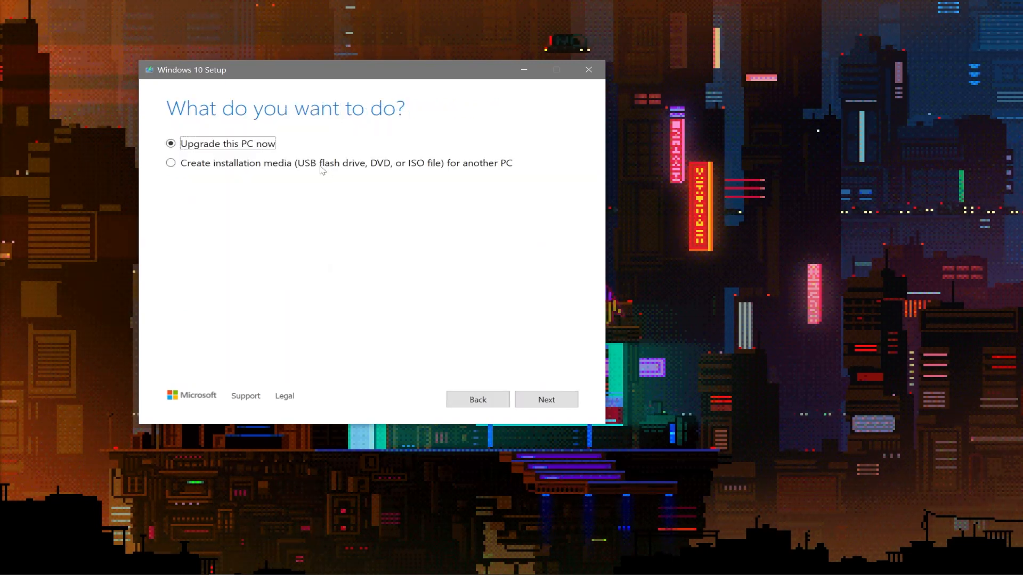
{"action": "left_click", "coordinate": [170, 163]}
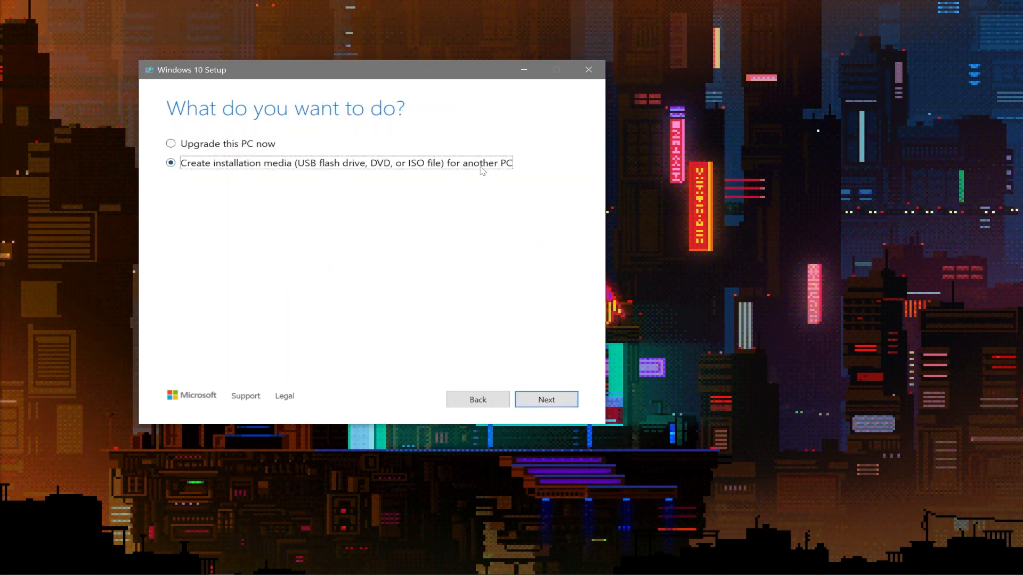
{"action": "left_click", "coordinate": [545, 400]}
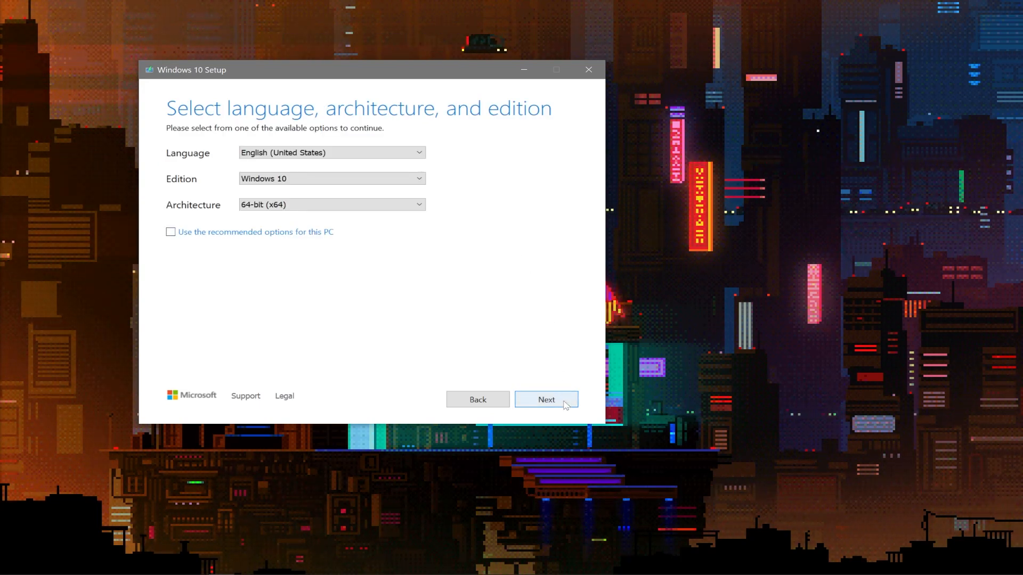
{"action": "left_click", "coordinate": [546, 400]}
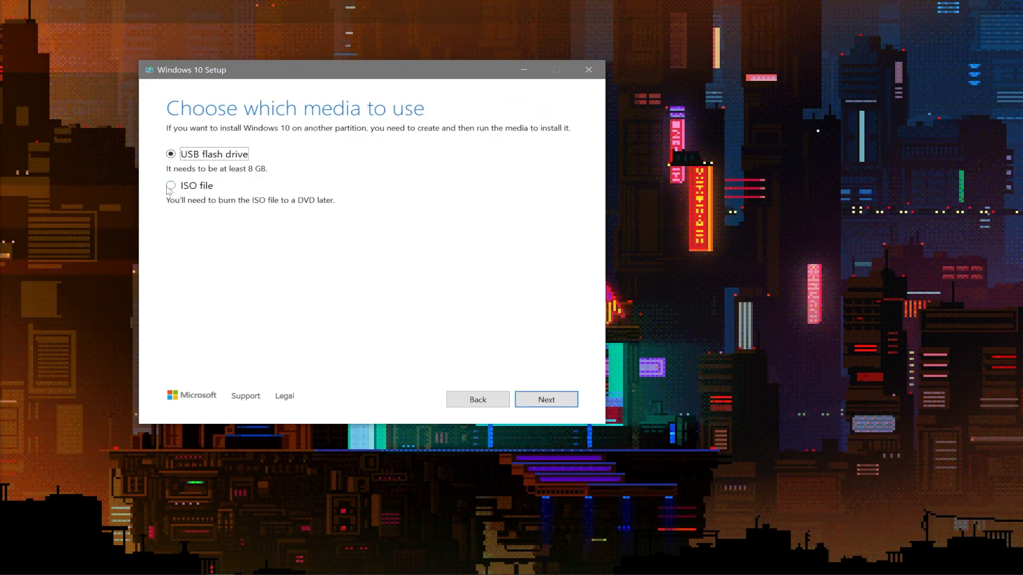
Step: Produce an ISO file saved as Windows.iso on the Desktop and close the finished tool
{"action": "left_click", "coordinate": [170, 186]}
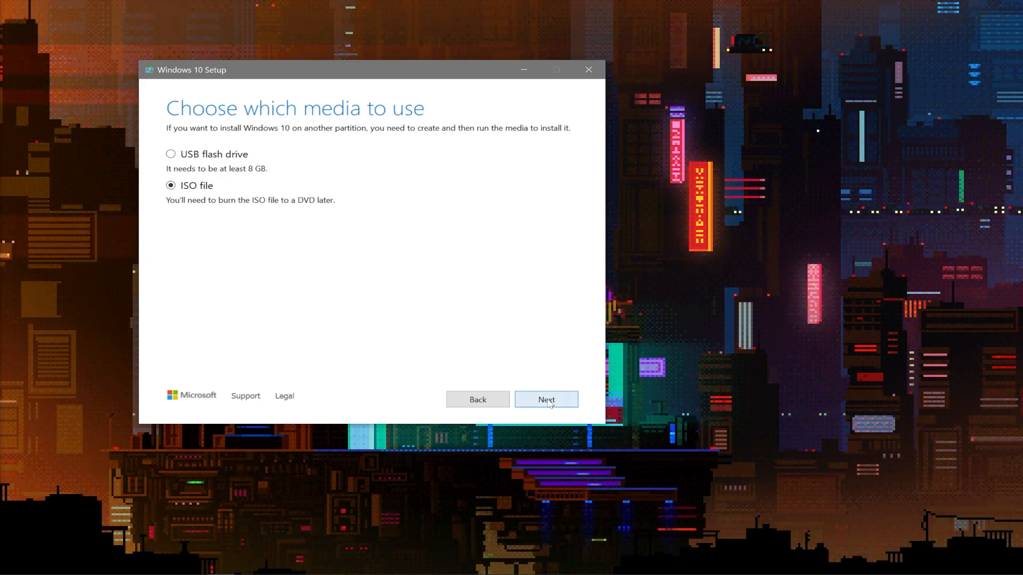
{"action": "left_click", "coordinate": [545, 399]}
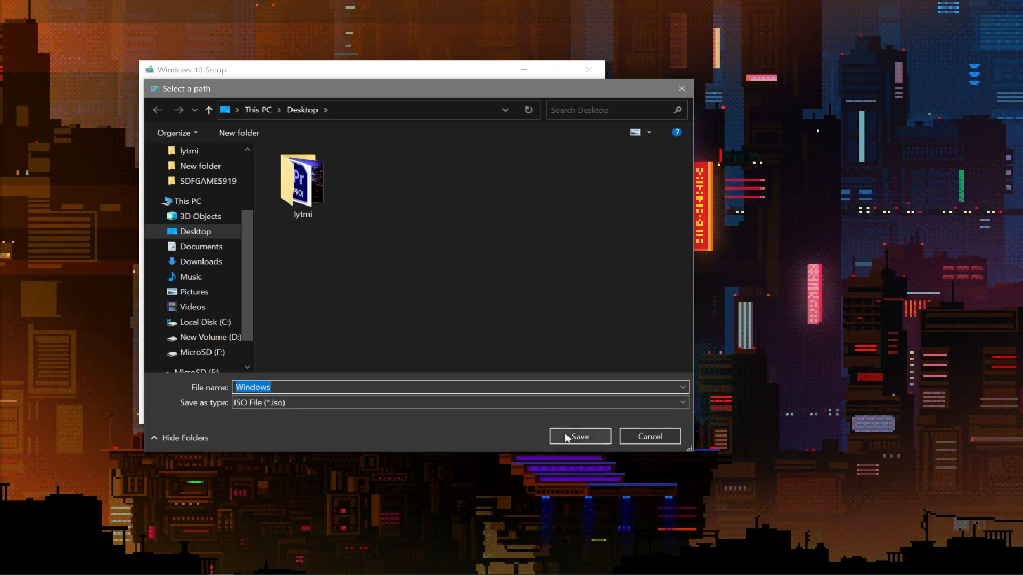
{"action": "left_click", "coordinate": [580, 437]}
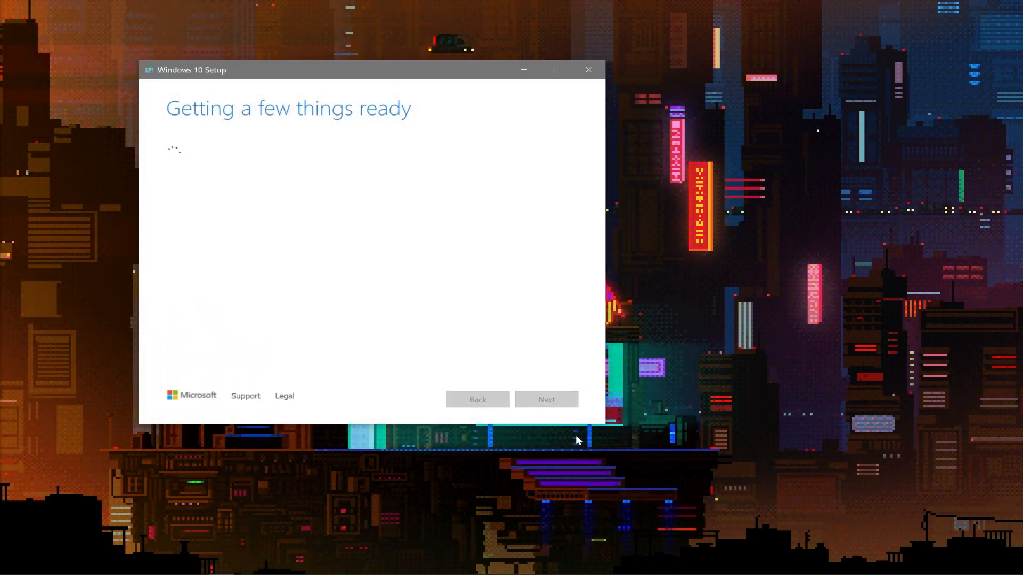
{"action": "mouse_move", "coordinate": [546, 357]}
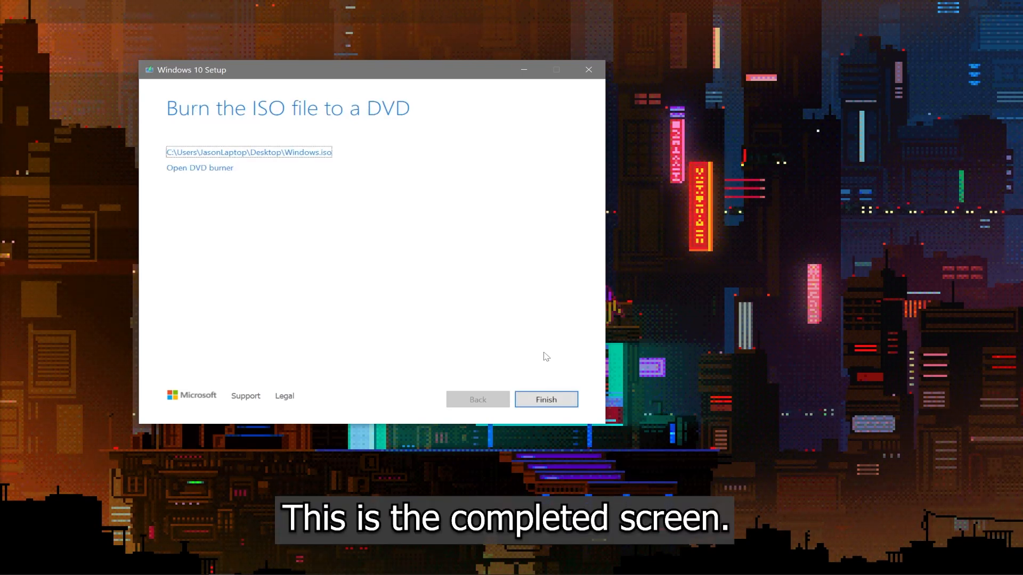
{"action": "left_click", "coordinate": [546, 400]}
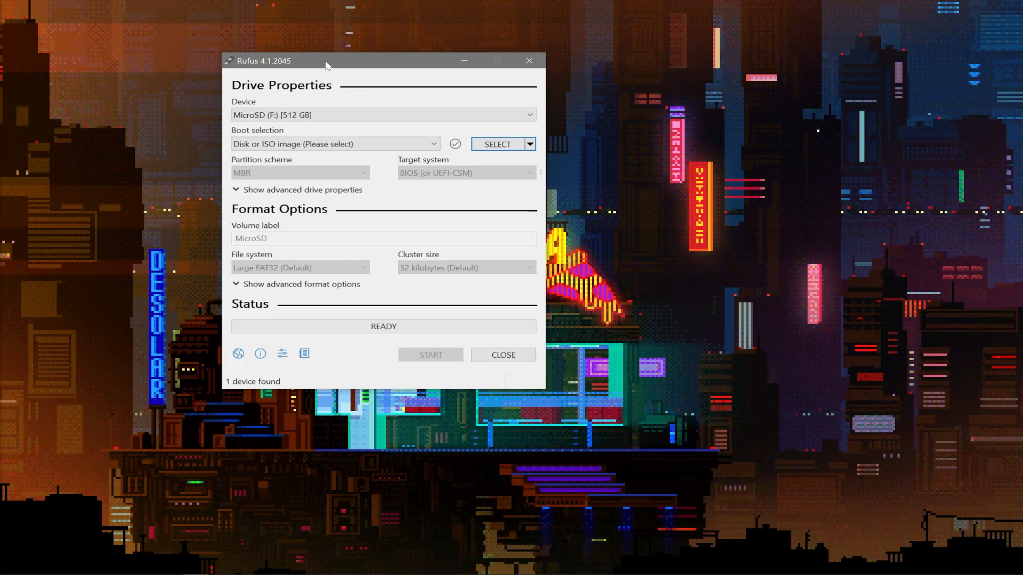
Step: Confirm the 512 GB microSD as the Rufus device and load Windows.iso from the Desktop
{"action": "left_click_drag", "start_coordinate": [326, 61], "coordinate": [444, 83]}
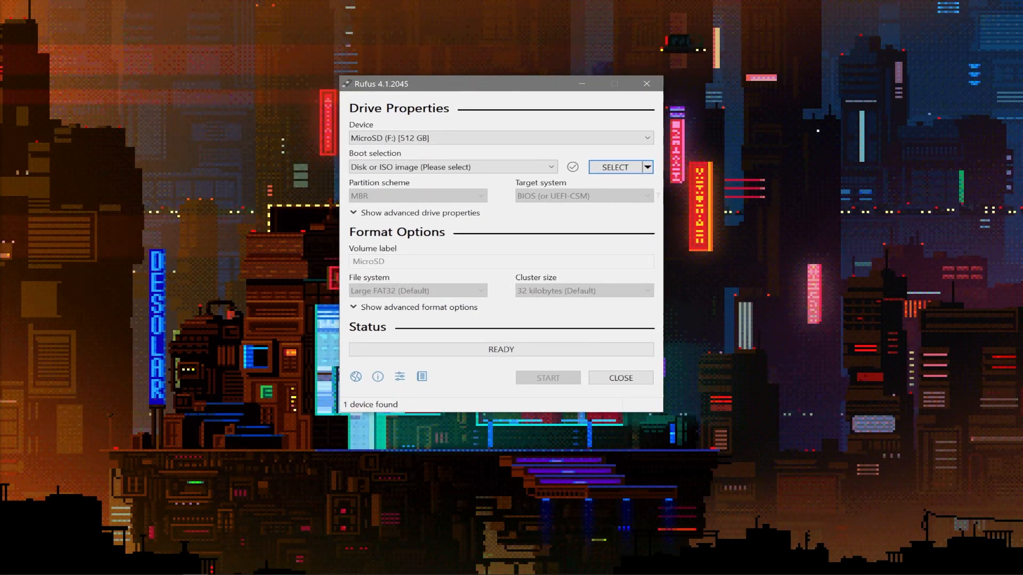
{"action": "left_click", "coordinate": [500, 137]}
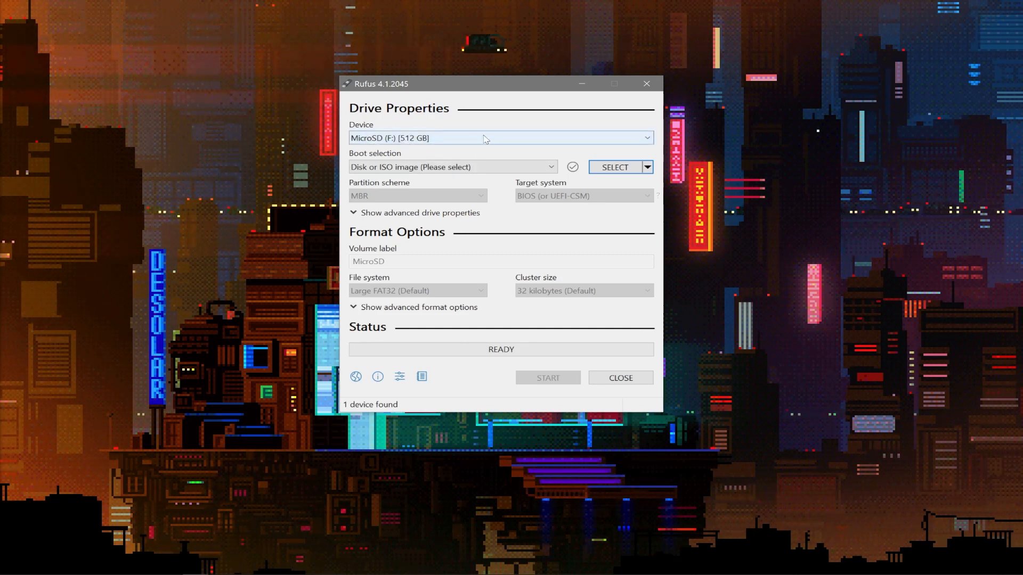
{"action": "mouse_move", "coordinate": [557, 137]}
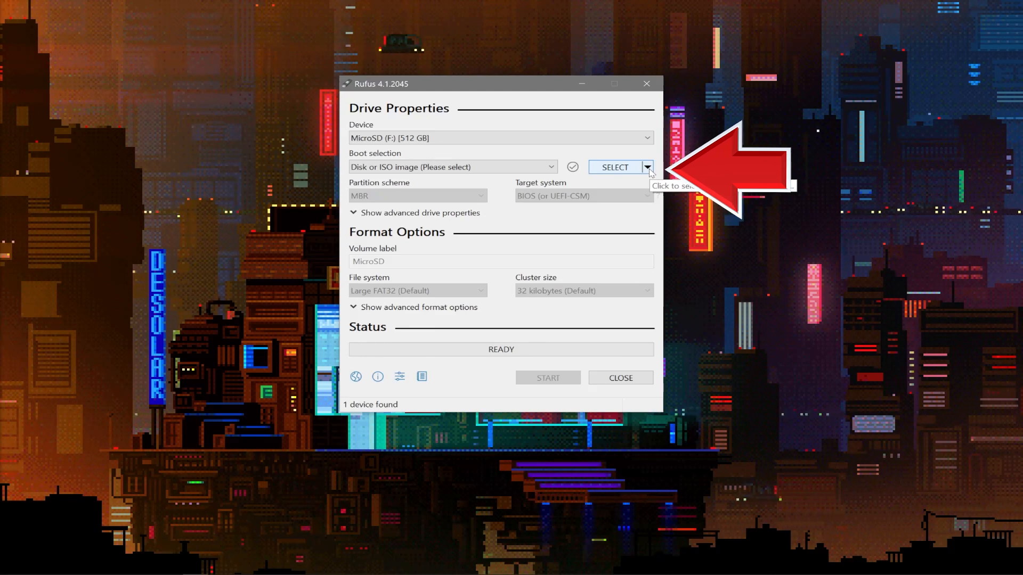
{"action": "left_click", "coordinate": [614, 167]}
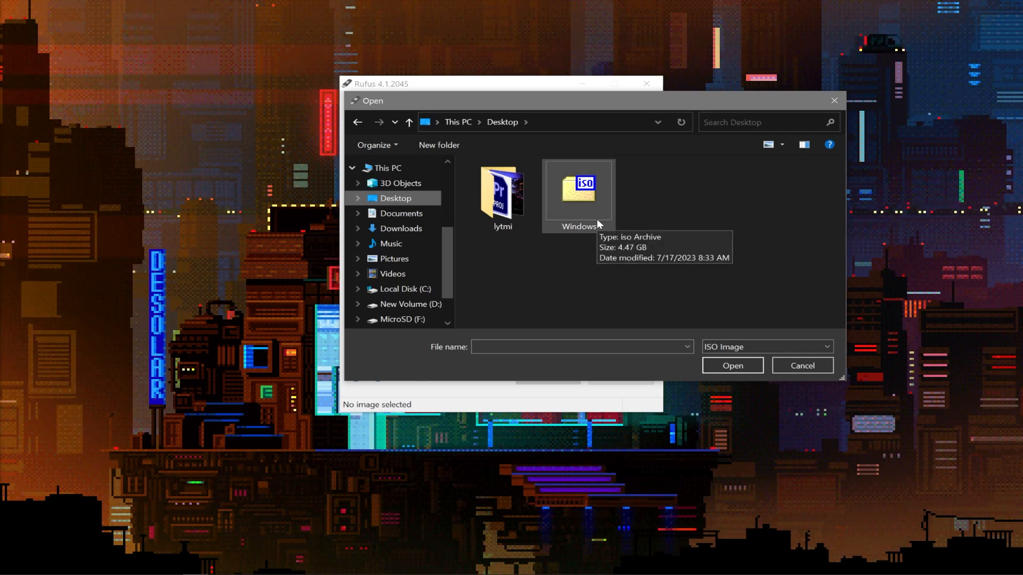
{"action": "left_click", "coordinate": [645, 195]}
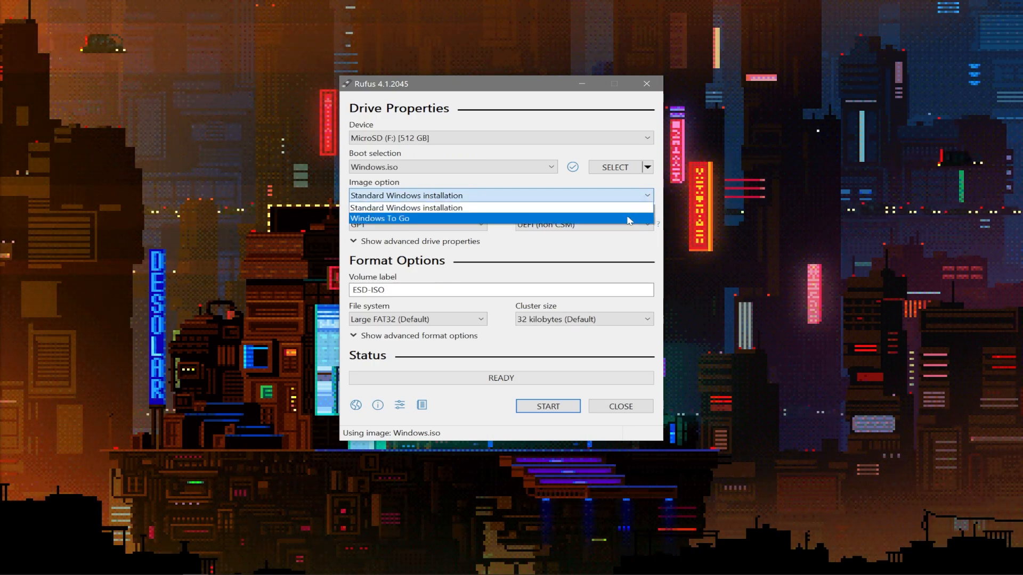
Step: Set the image option to Windows To Go and start writing to the microSD card
{"action": "left_click", "coordinate": [382, 217]}
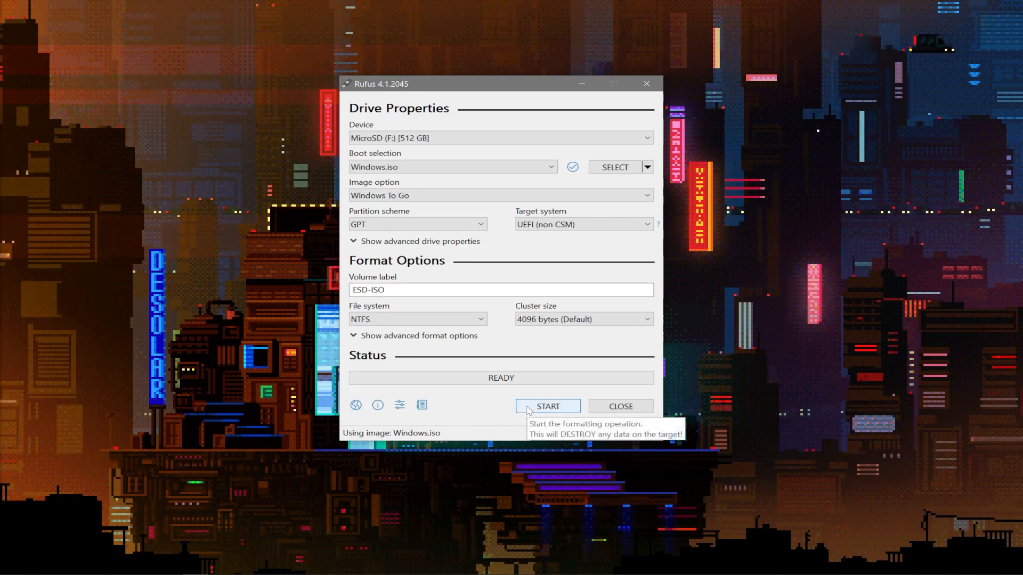
{"action": "left_click", "coordinate": [547, 406]}
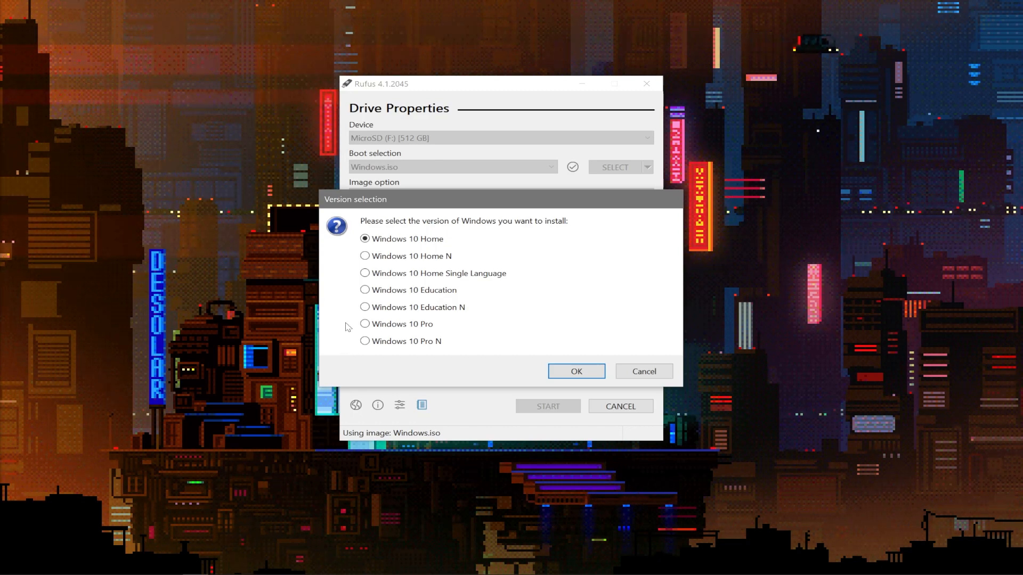
Step: Choose Windows 10 Pro with no user-experience customisations and accept erasing the microSD card
{"action": "left_click", "coordinate": [364, 324]}
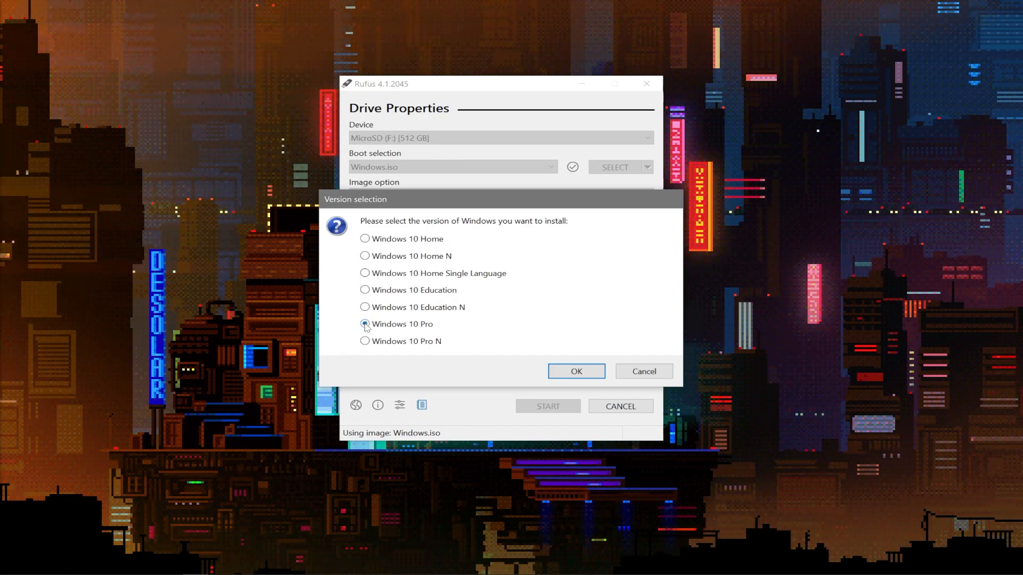
{"action": "left_click", "coordinate": [576, 371]}
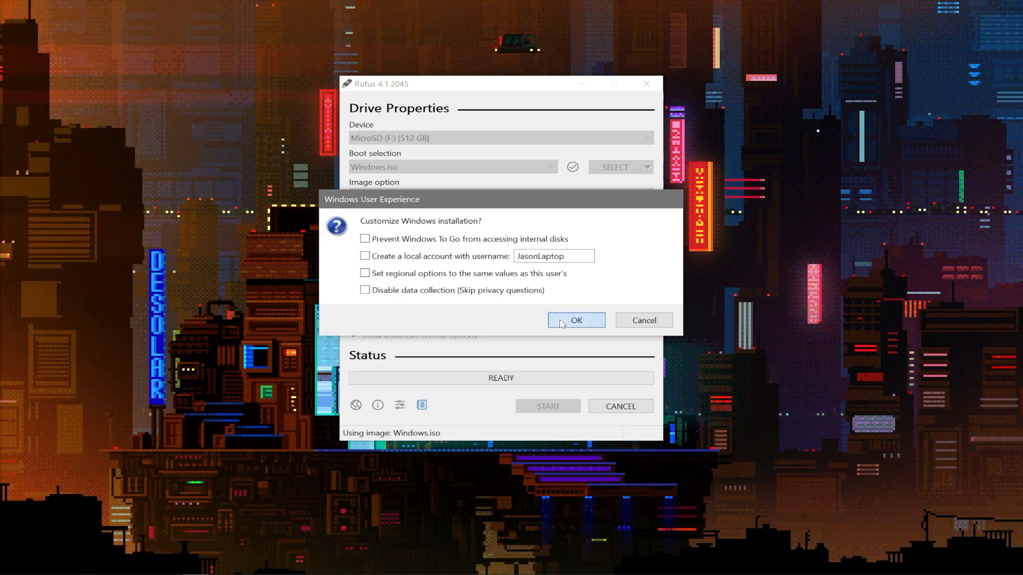
{"action": "left_click", "coordinate": [576, 321]}
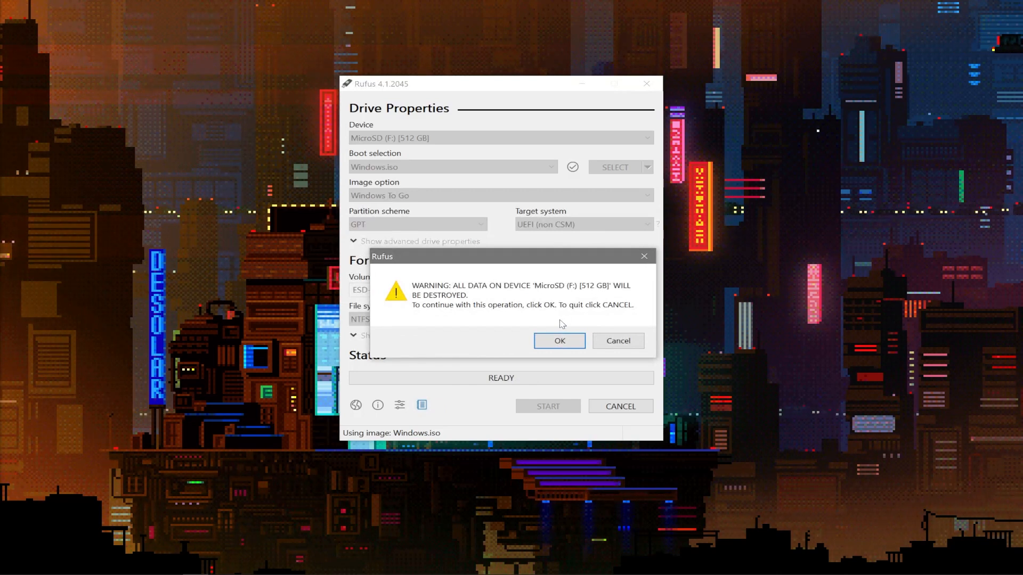
{"action": "mouse_move", "coordinate": [657, 322]}
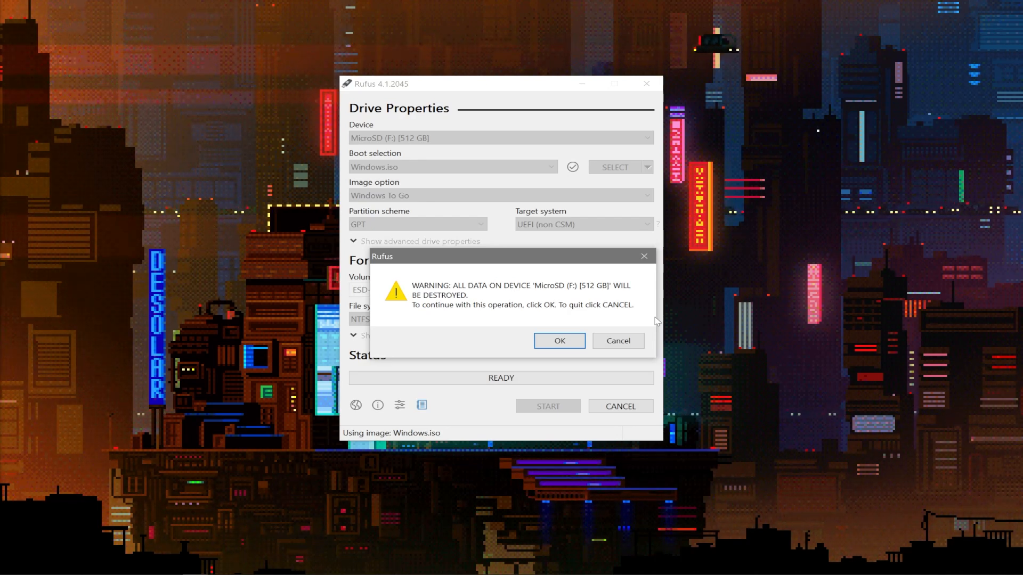
{"action": "left_click", "coordinate": [559, 341]}
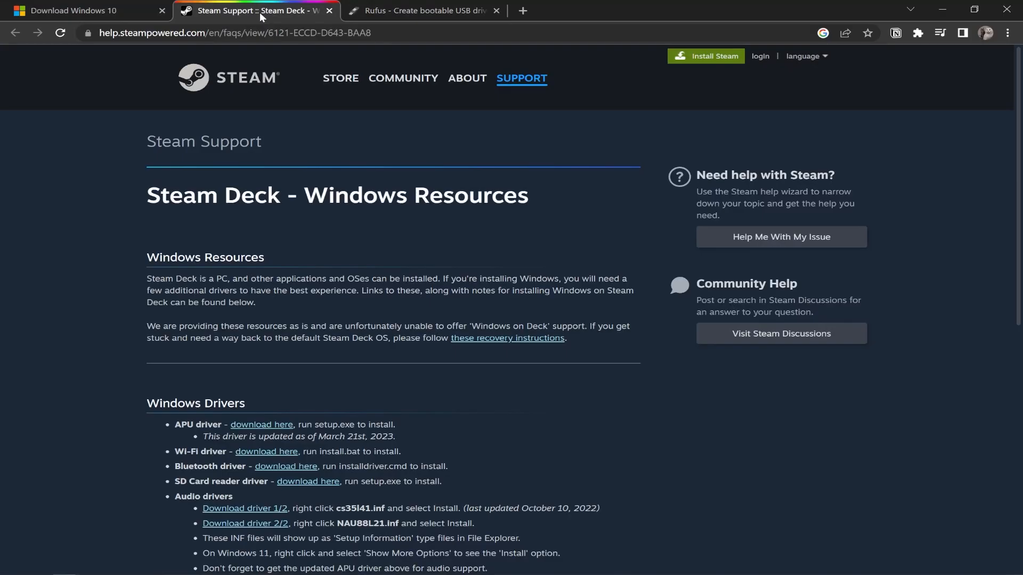
Step: Download the Steam Deck APU, Wi-Fi and Bluetooth driver packages from the Windows Drivers section
{"action": "scroll", "scroll_direction": "down", "scroll_amount": 3}
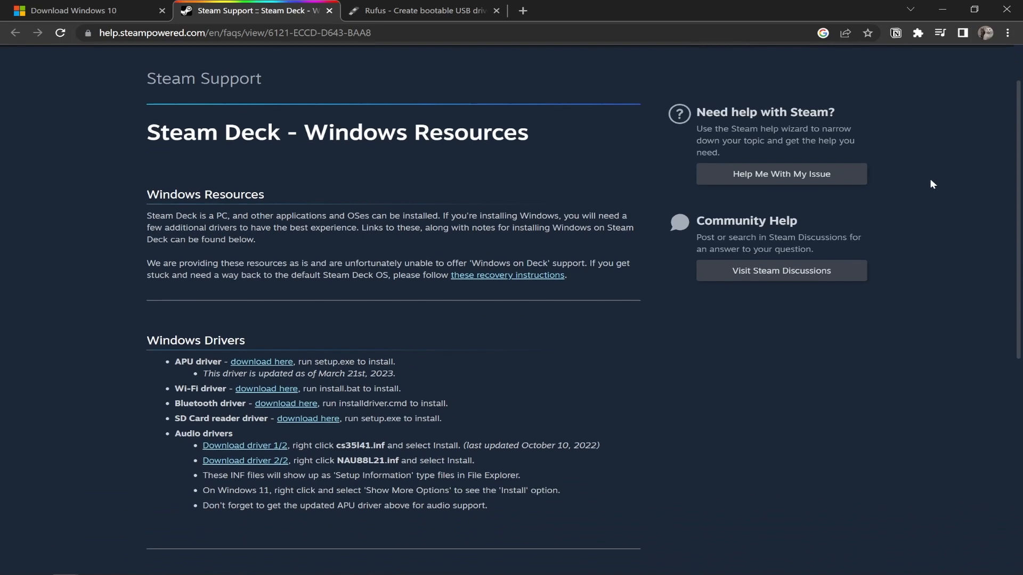
{"action": "scroll", "scroll_direction": "down", "scroll_amount": 3}
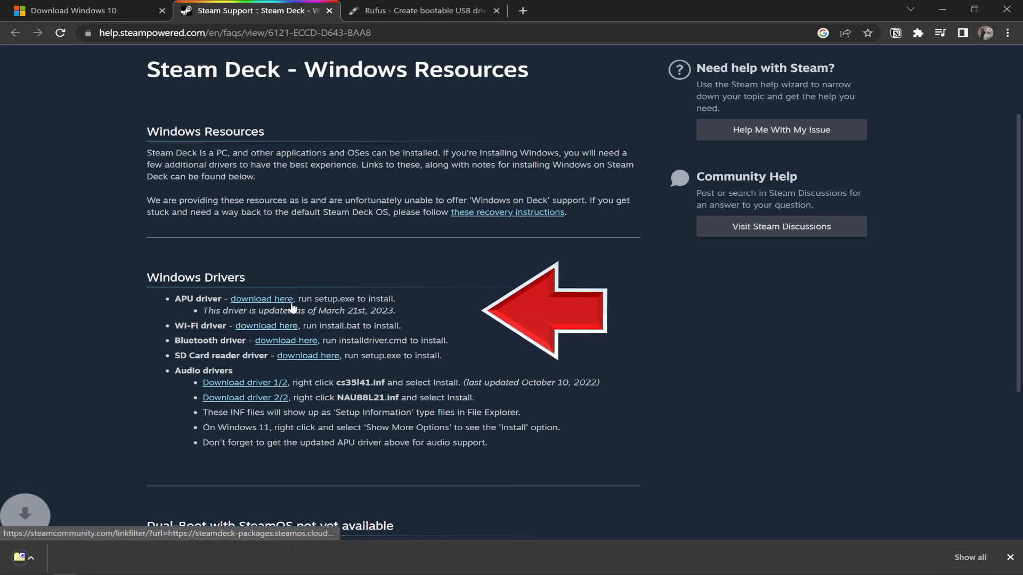
{"action": "left_click", "coordinate": [266, 326]}
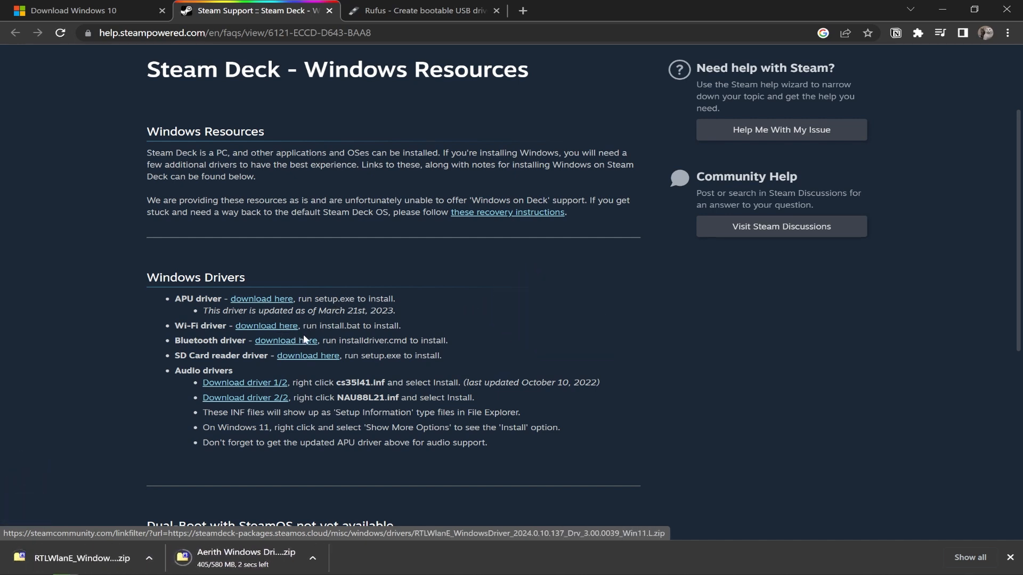
{"action": "left_click", "coordinate": [285, 340]}
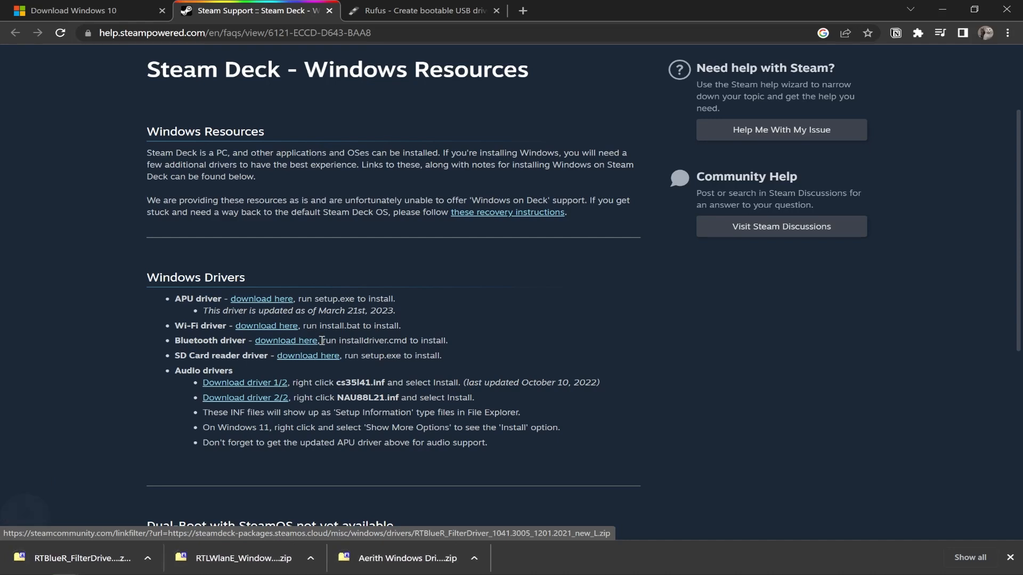
{"action": "left_click", "coordinate": [306, 355]}
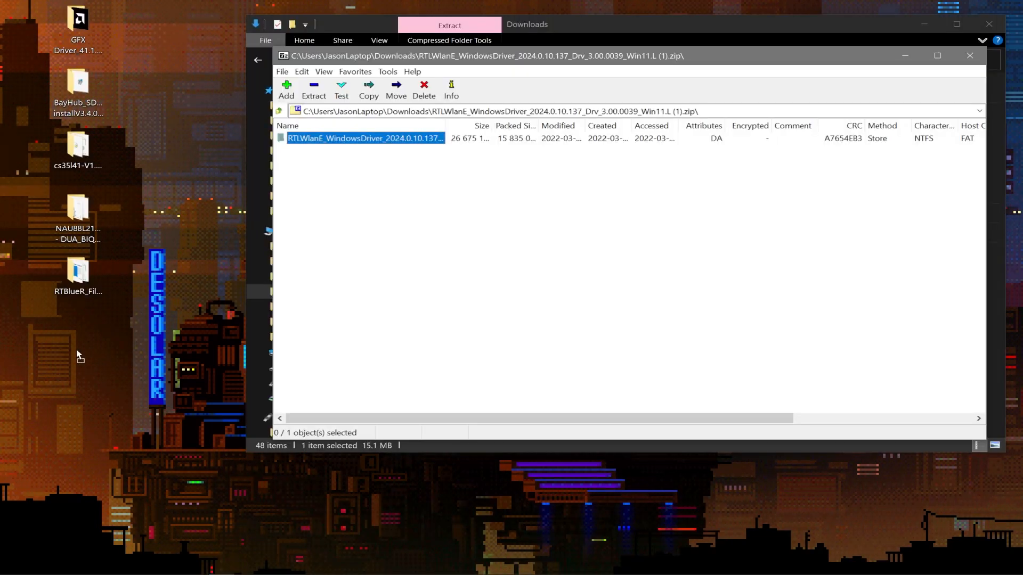
Step: Close the Wi-Fi driver archive and open the ESD-ISO (F:) microSD drive
{"action": "left_click", "coordinate": [970, 55]}
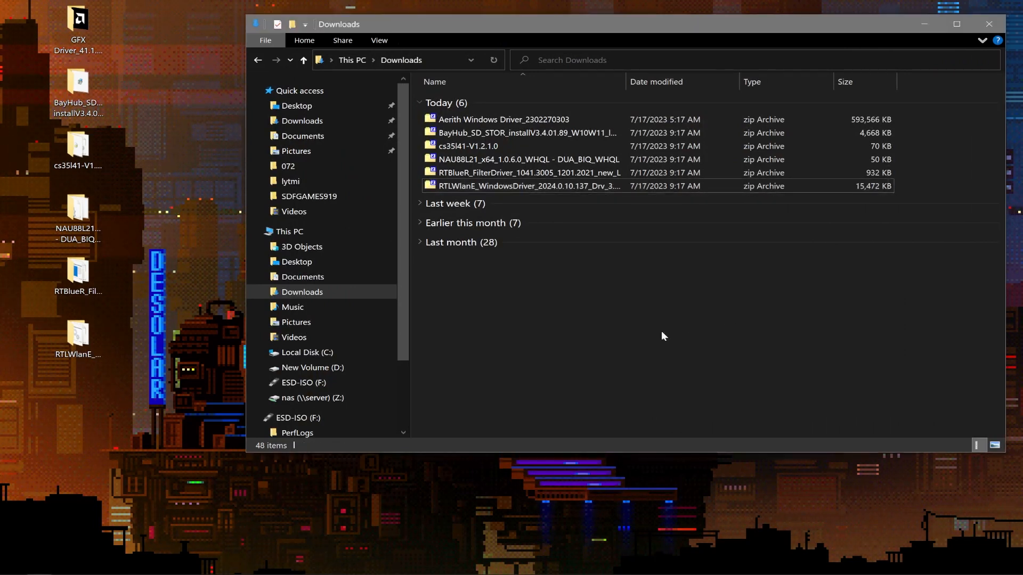
{"action": "scroll", "scroll_direction": "down", "scroll_amount": 3}
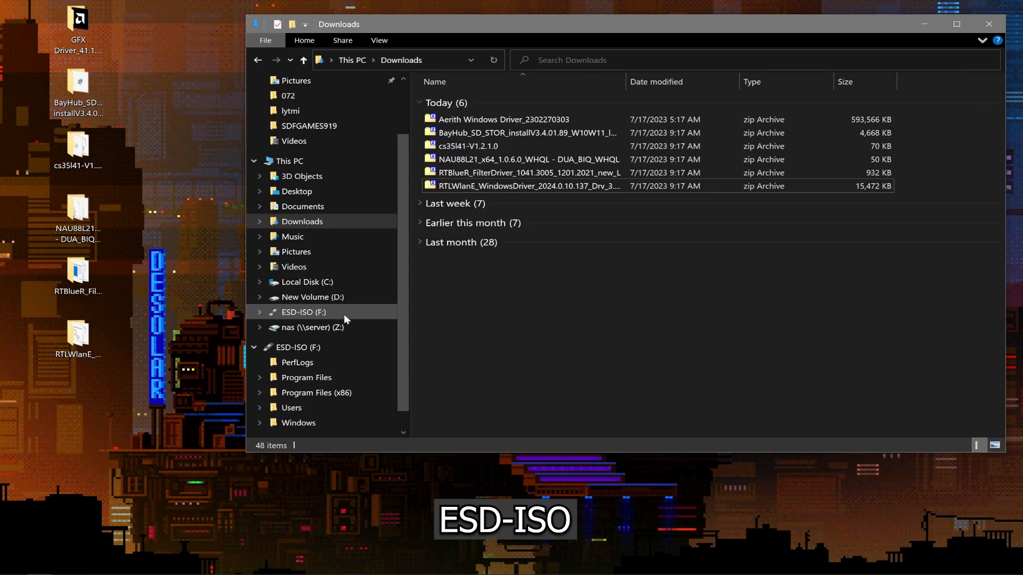
{"action": "left_click", "coordinate": [303, 312]}
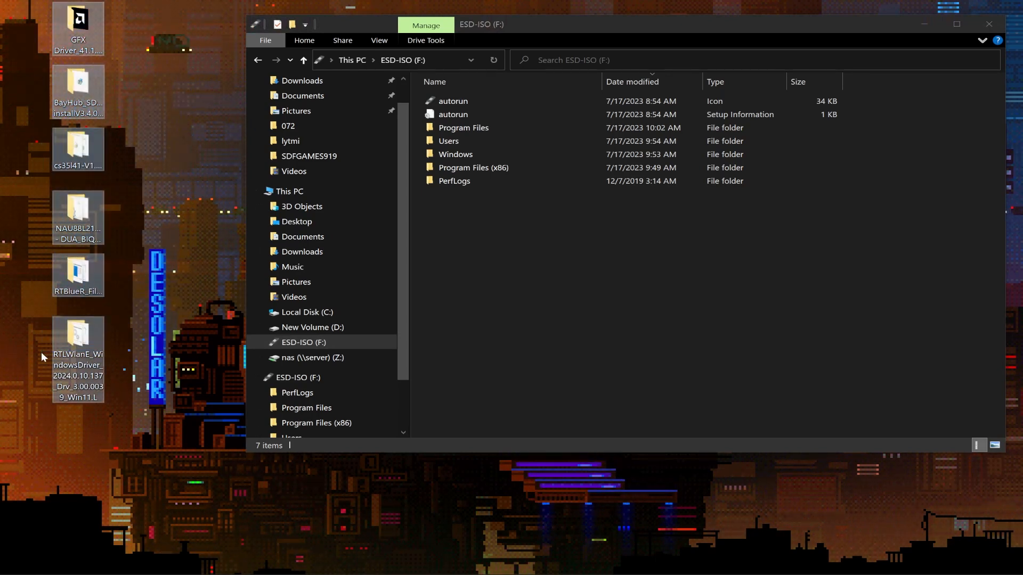
Step: Cut the driver folders from the desktop and paste them into the root of the ESD-ISO drive
{"action": "right_click", "coordinate": [78, 88]}
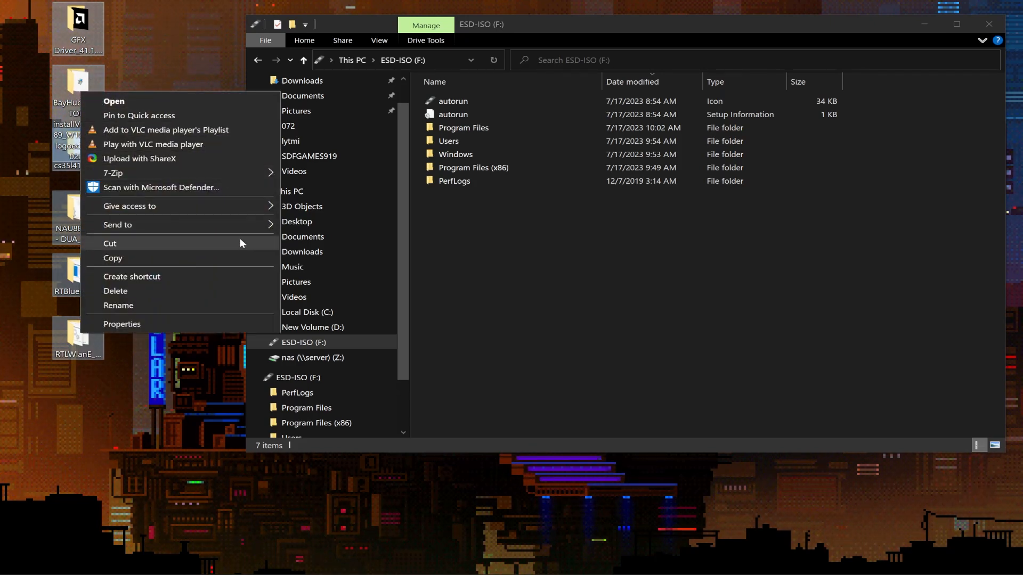
{"action": "left_click", "coordinate": [237, 261]}
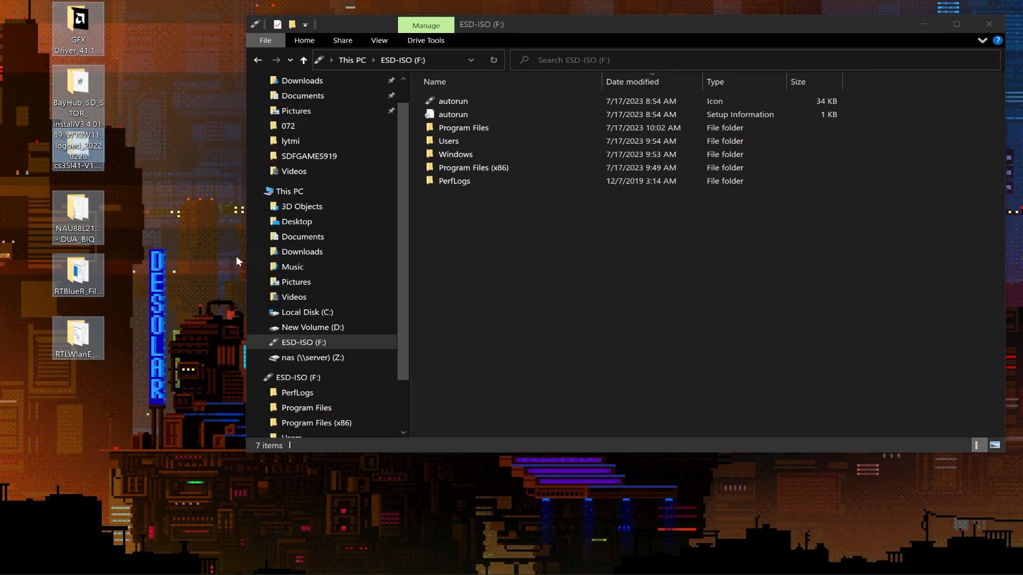
{"action": "right_click", "coordinate": [636, 283]}
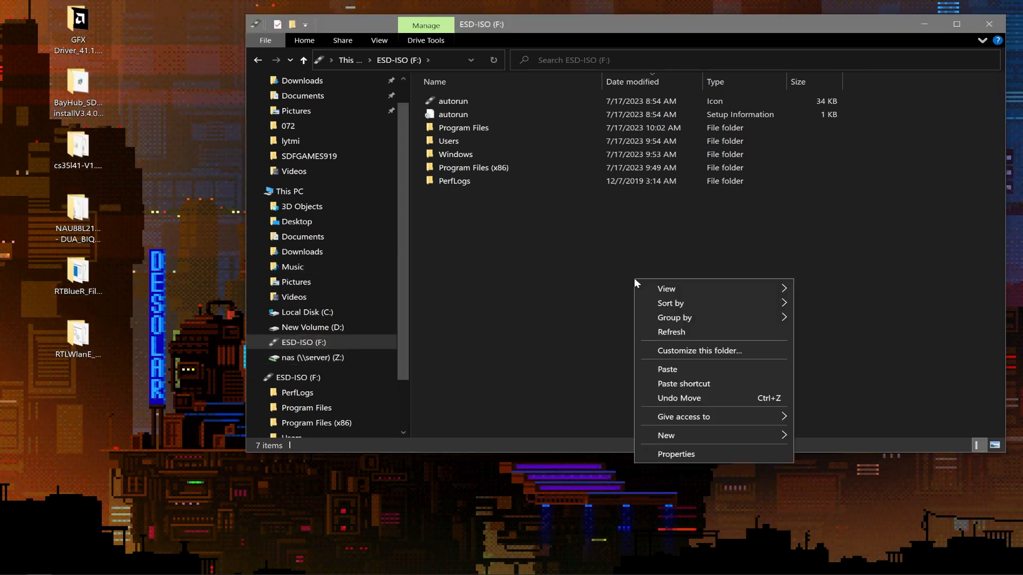
{"action": "left_click", "coordinate": [666, 369]}
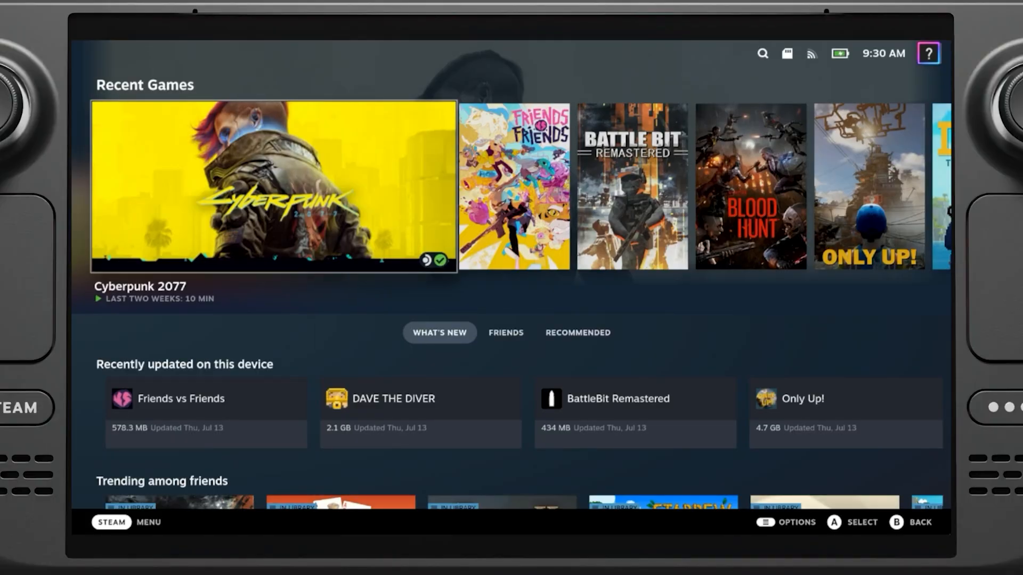
Step: Shut down the Steam Deck from the SteamOS Power menu to reach the Boot Manager
{"action": "left_click", "coordinate": [111, 522]}
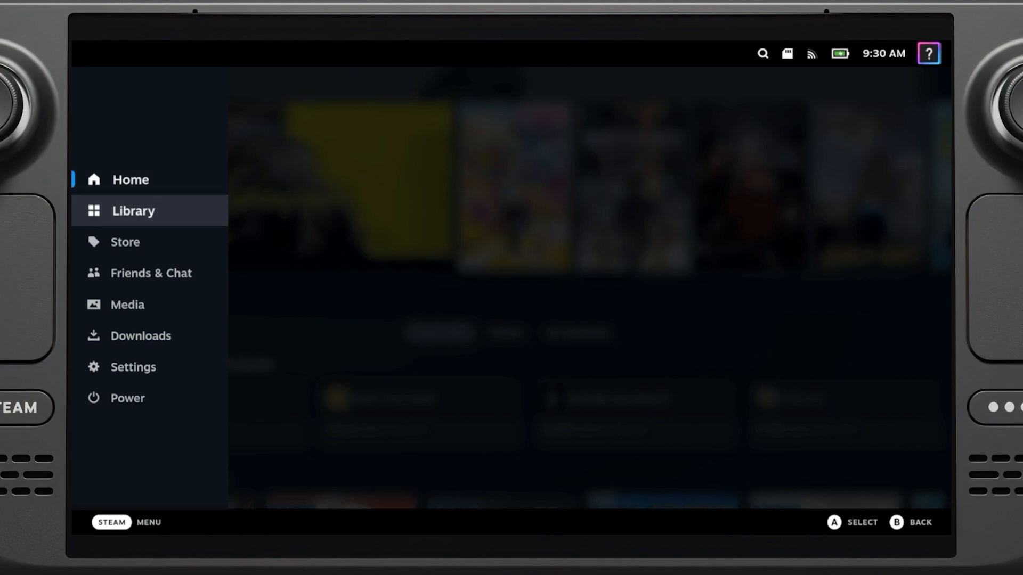
{"action": "left_click", "coordinate": [127, 397]}
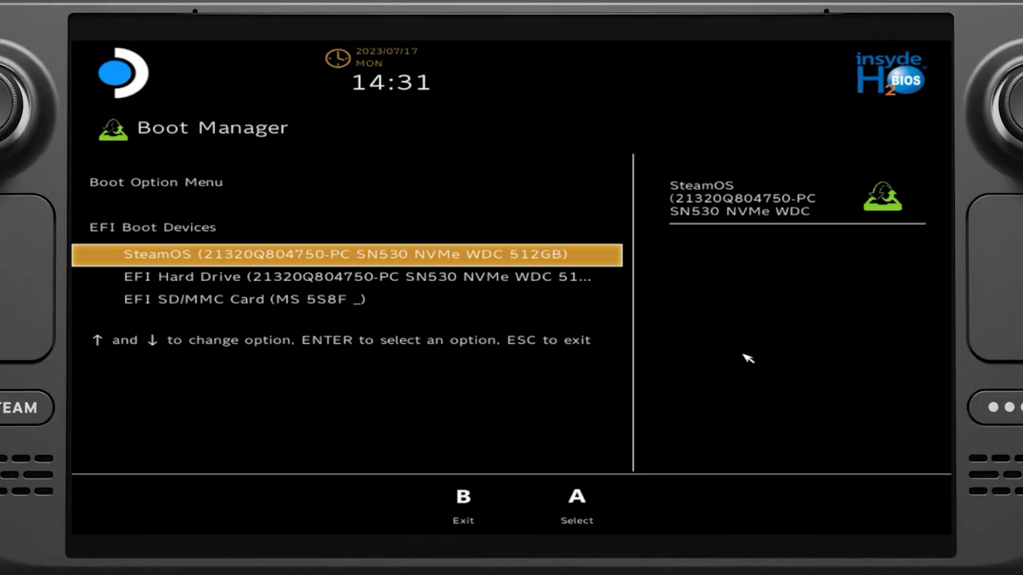
Step: Boot from the EFI SD/MMC Card so Windows setup starts
{"action": "key", "text": "Down"}
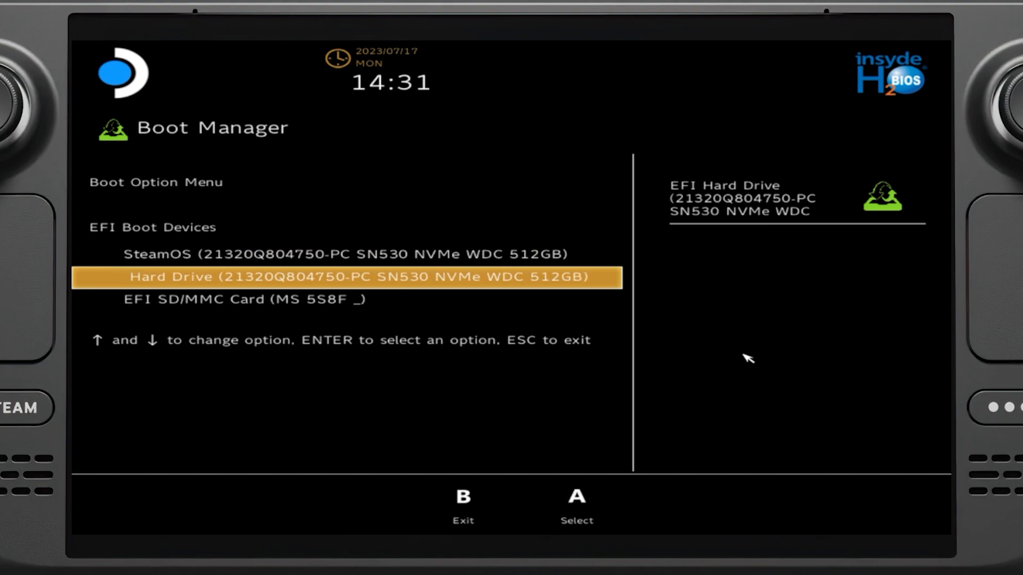
{"action": "key", "text": "Down"}
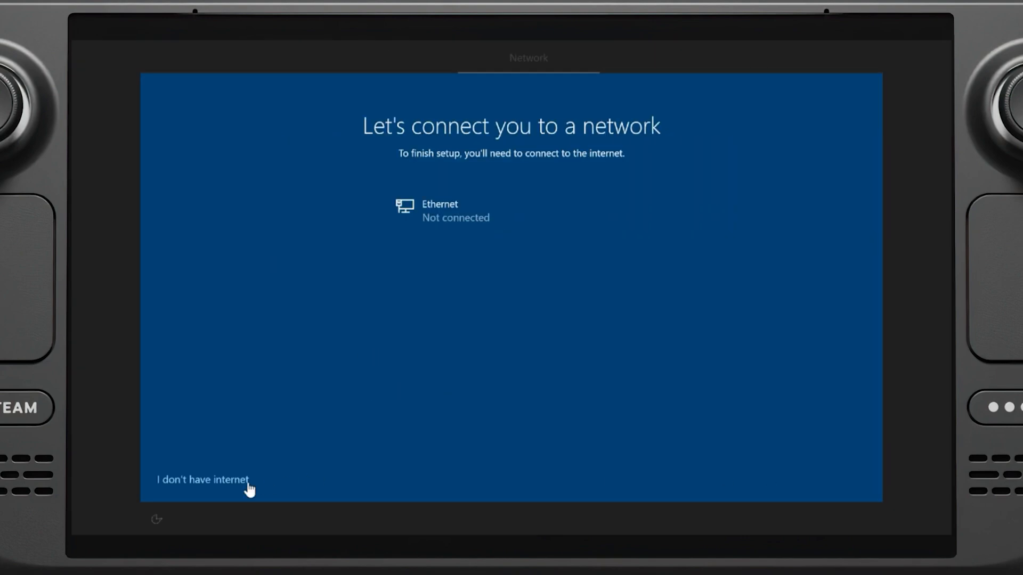
Step: Skip the network with 'I don't have internet' and accept the privacy settings
{"action": "left_click", "coordinate": [202, 480]}
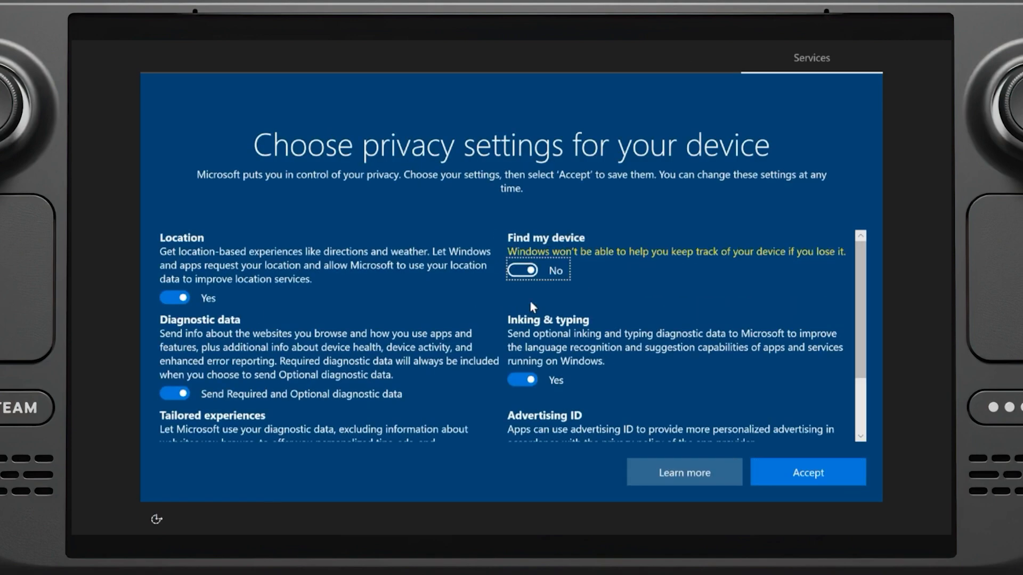
{"action": "left_click", "coordinate": [808, 472]}
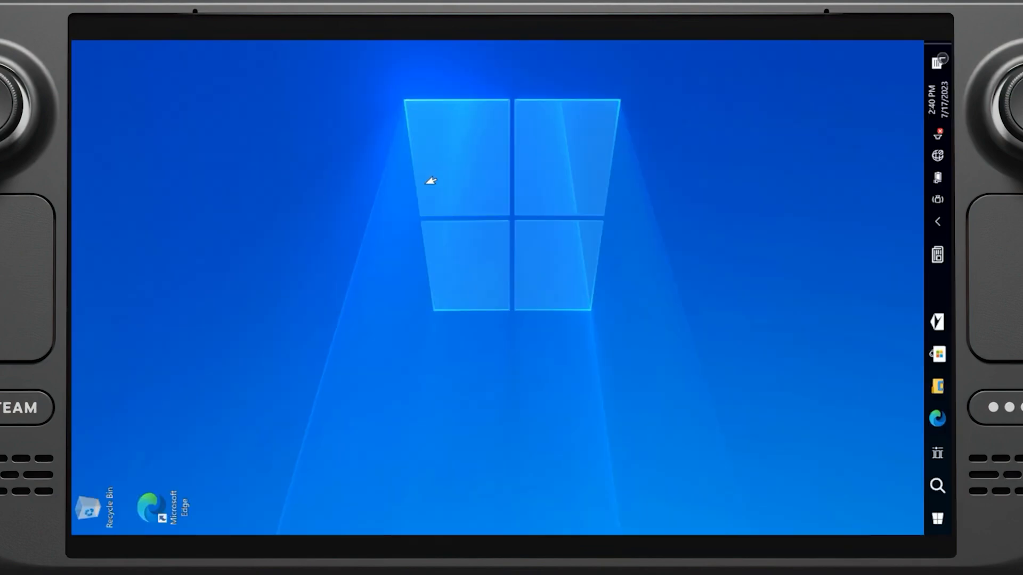
Step: Set Display orientation to Landscape in Display settings and keep the change
{"action": "right_click", "coordinate": [430, 181]}
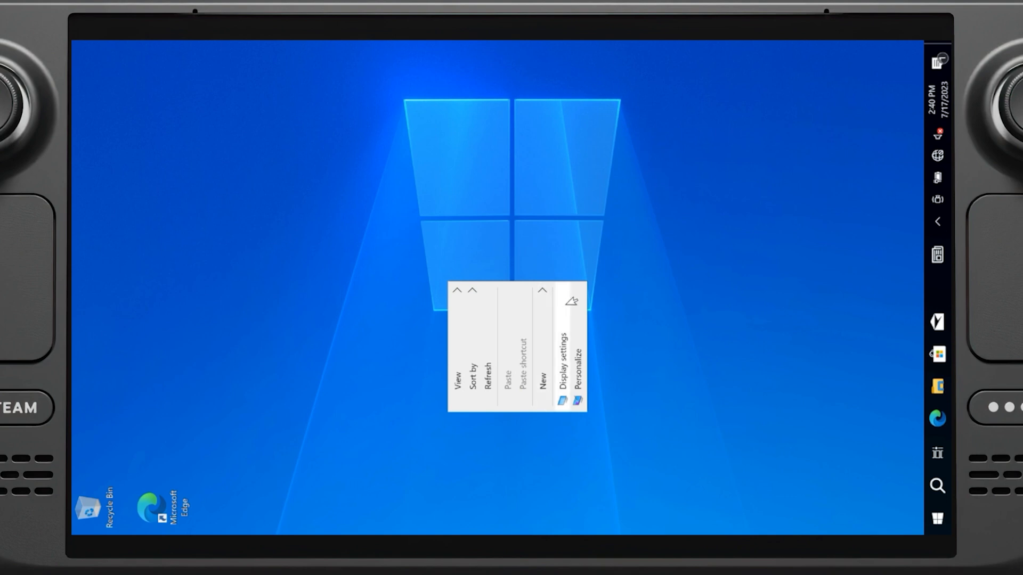
{"action": "left_click", "coordinate": [569, 358]}
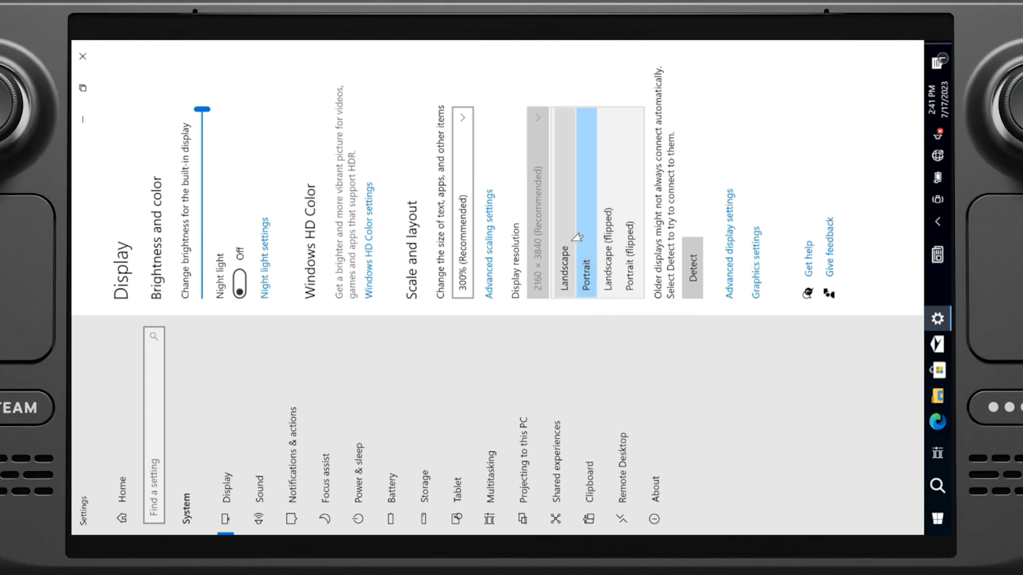
{"action": "left_click", "coordinate": [585, 285]}
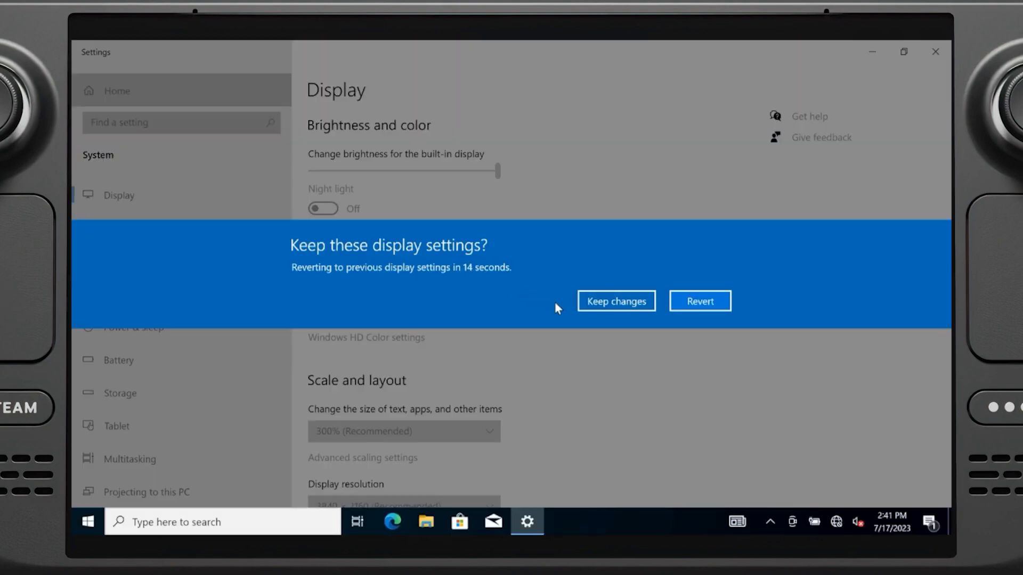
{"action": "left_click", "coordinate": [615, 301]}
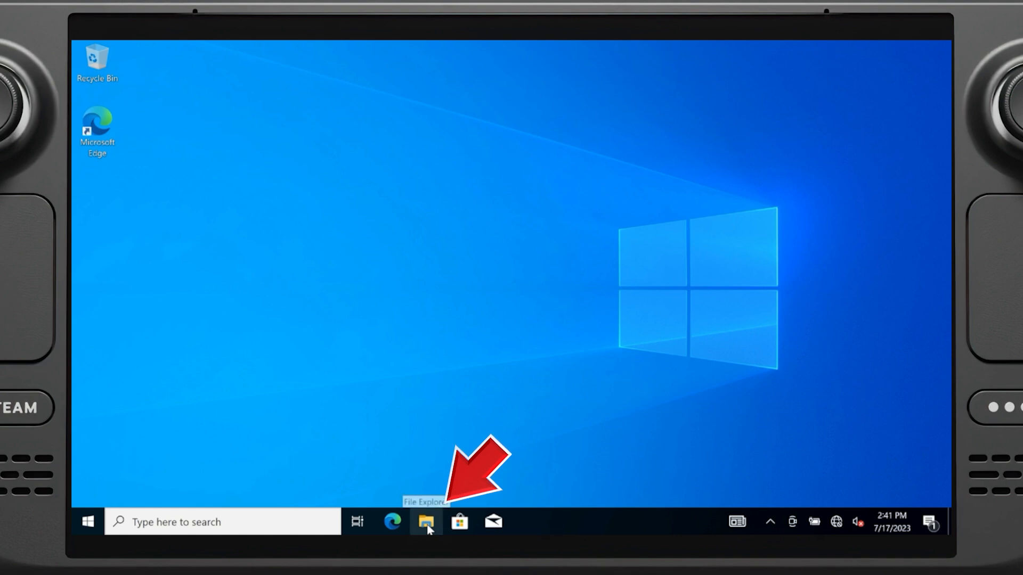
Step: Browse This PC in File Explorer and look inside the ESD-ISO (C:) drive
{"action": "left_click", "coordinate": [426, 522]}
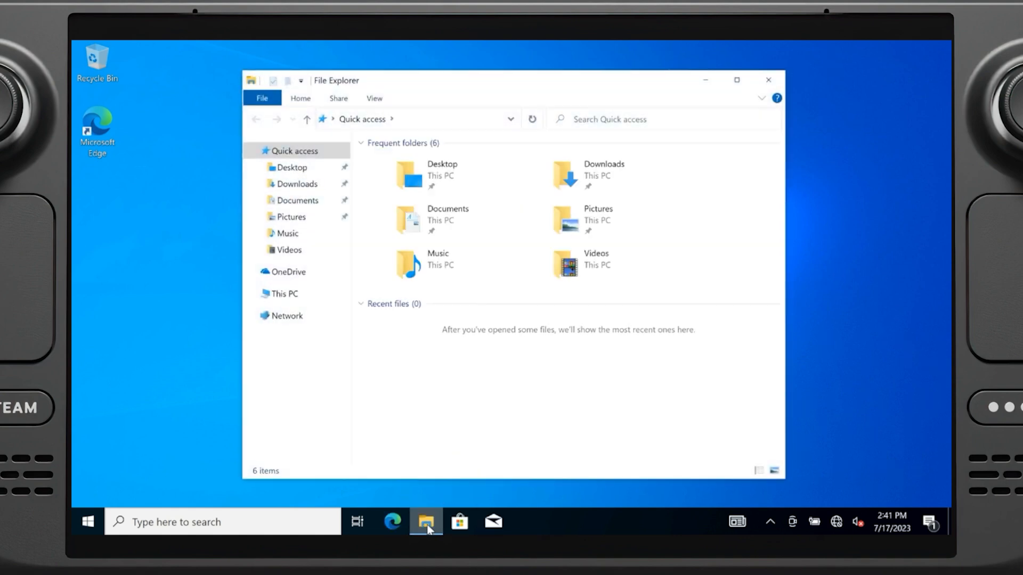
{"action": "left_click", "coordinate": [284, 294]}
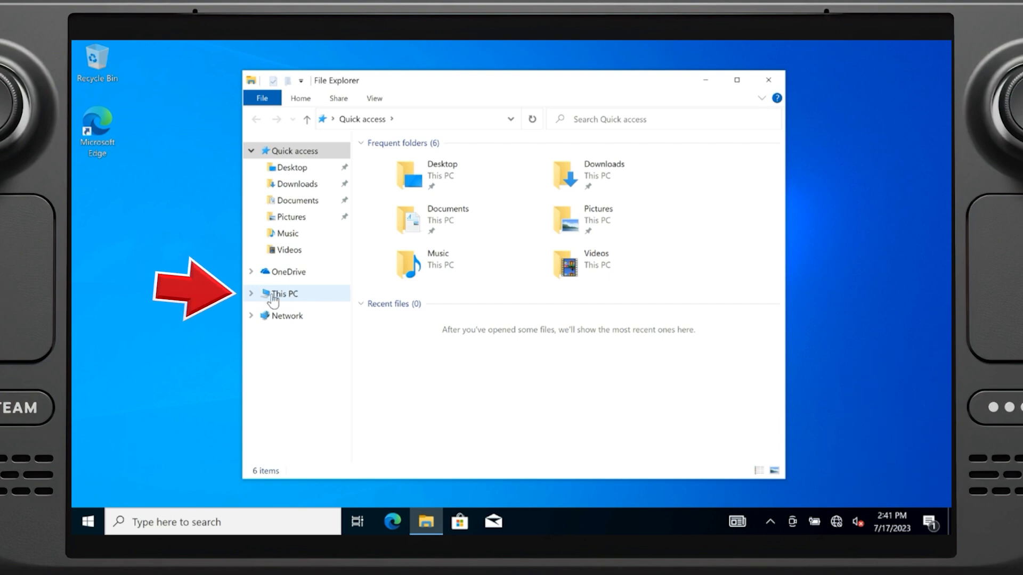
{"action": "left_click", "coordinate": [283, 294]}
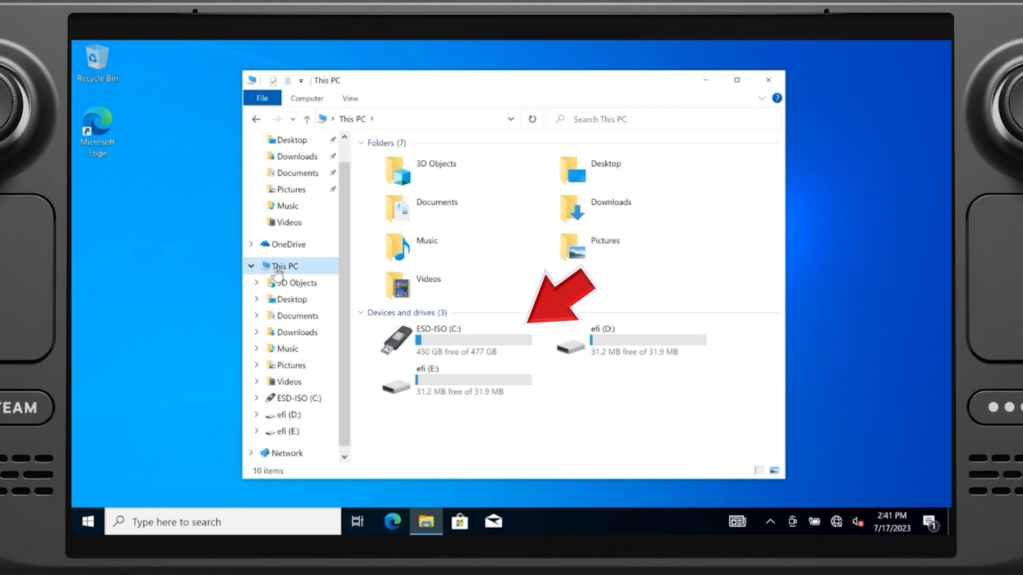
{"action": "double_click", "coordinate": [428, 339]}
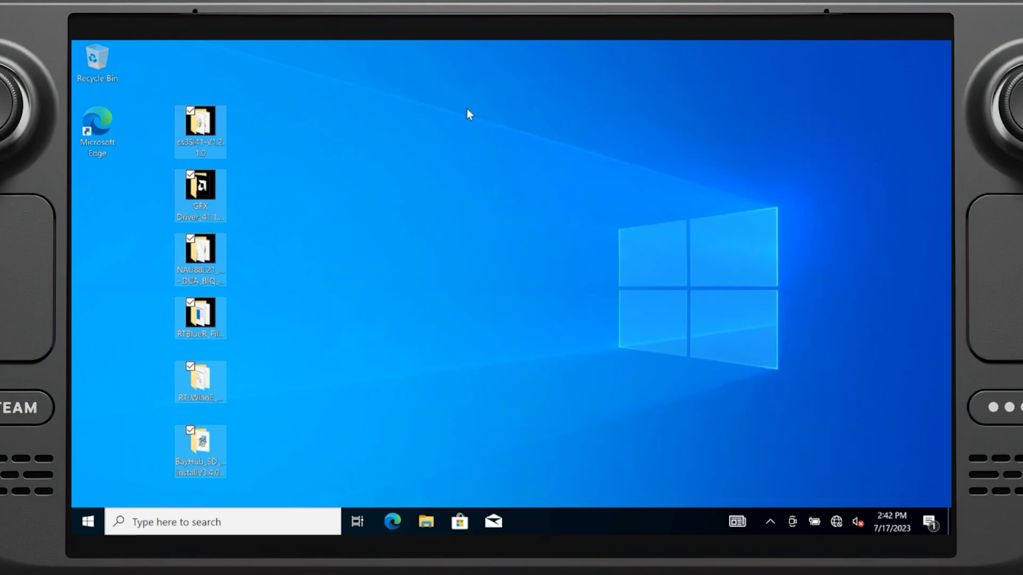
{"action": "mouse_move", "coordinate": [200, 187]}
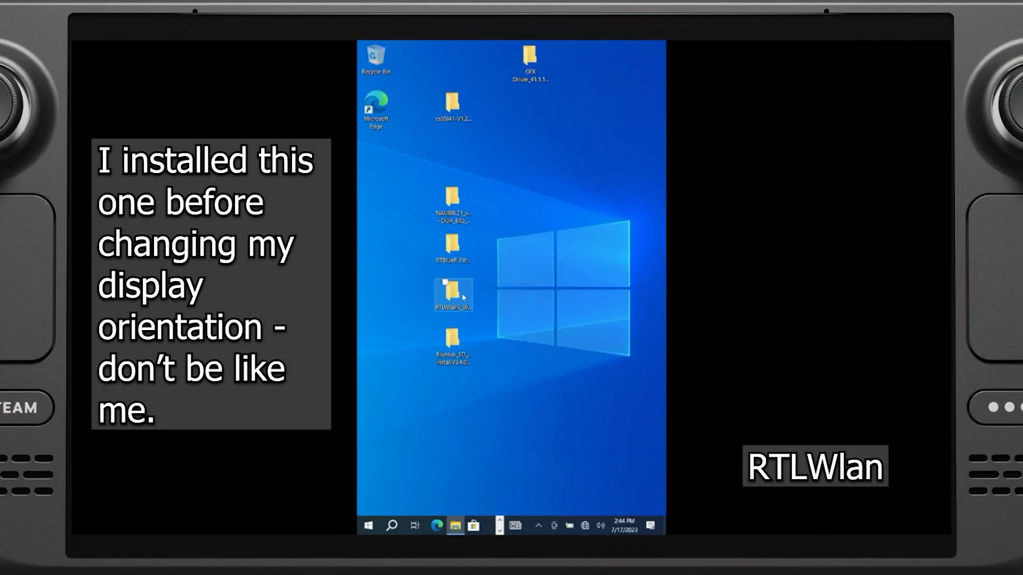
Step: Run the Wi-Fi driver Setup from the RTLWlanE folder
{"action": "double_click", "coordinate": [452, 292]}
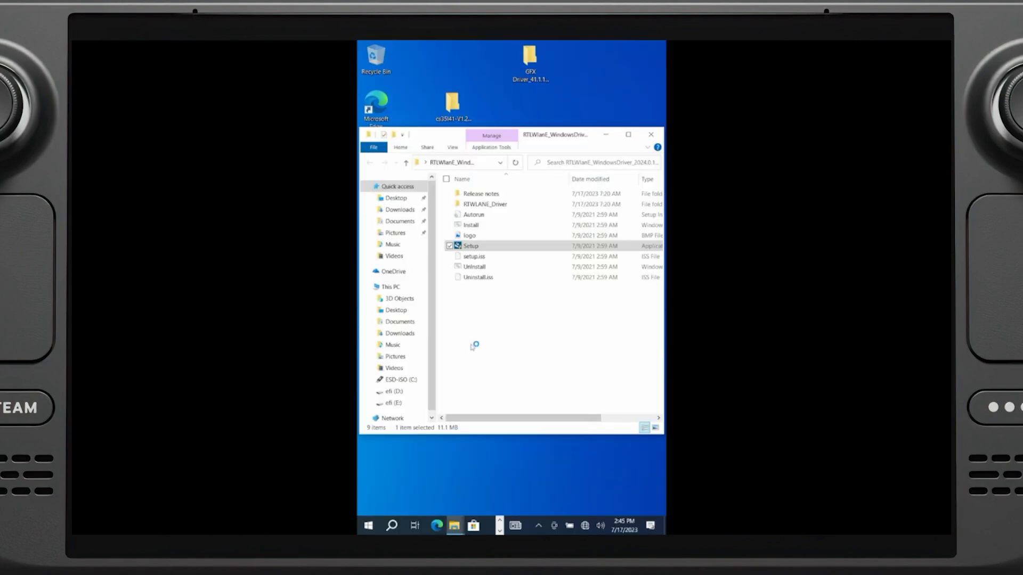
{"action": "double_click", "coordinate": [471, 246]}
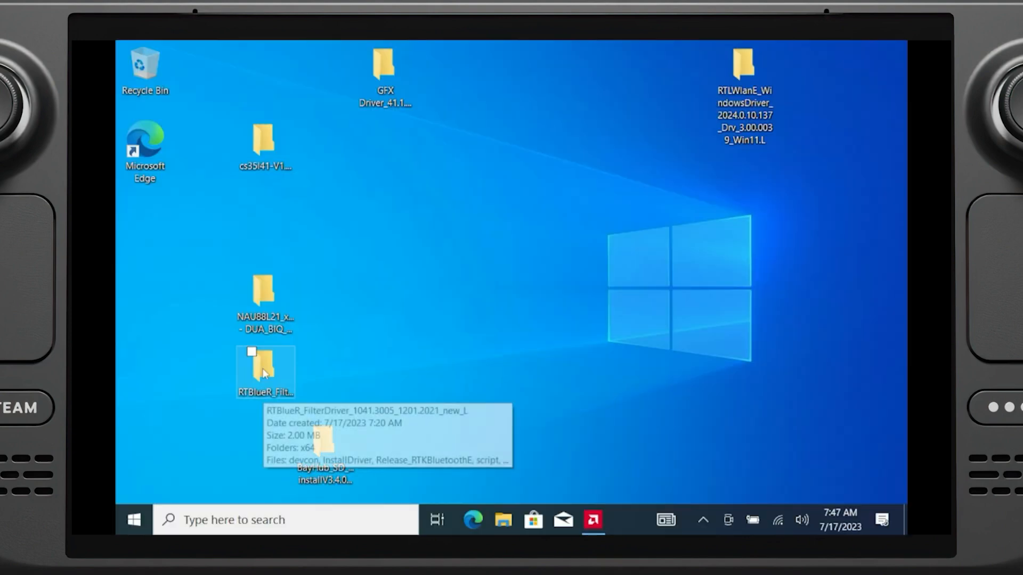
Step: Run the InstallDriver script from the RTBlueR Bluetooth driver folder
{"action": "double_click", "coordinate": [265, 366]}
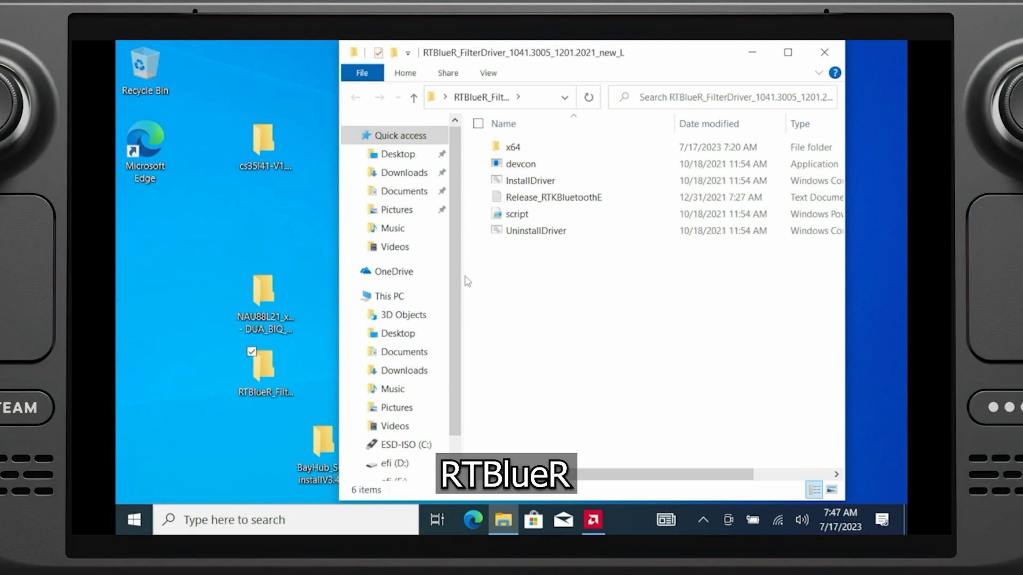
{"action": "mouse_move", "coordinate": [531, 275]}
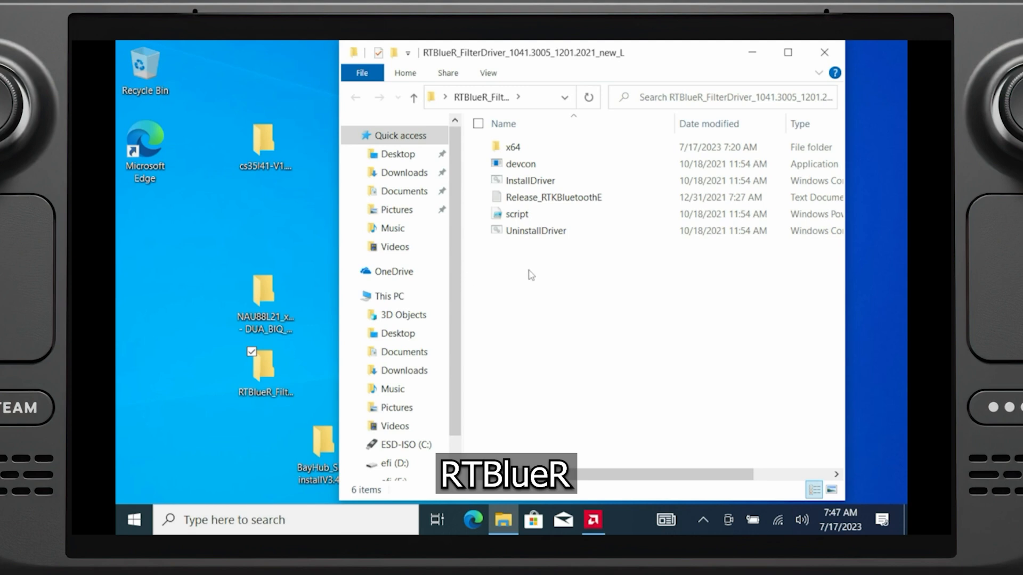
{"action": "left_click", "coordinate": [529, 182]}
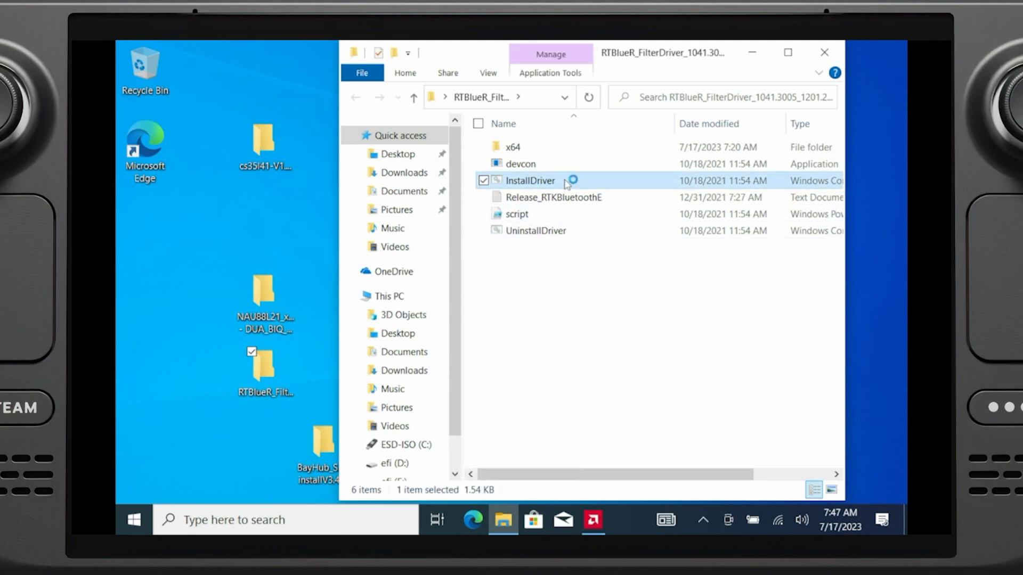
{"action": "double_click", "coordinate": [529, 181]}
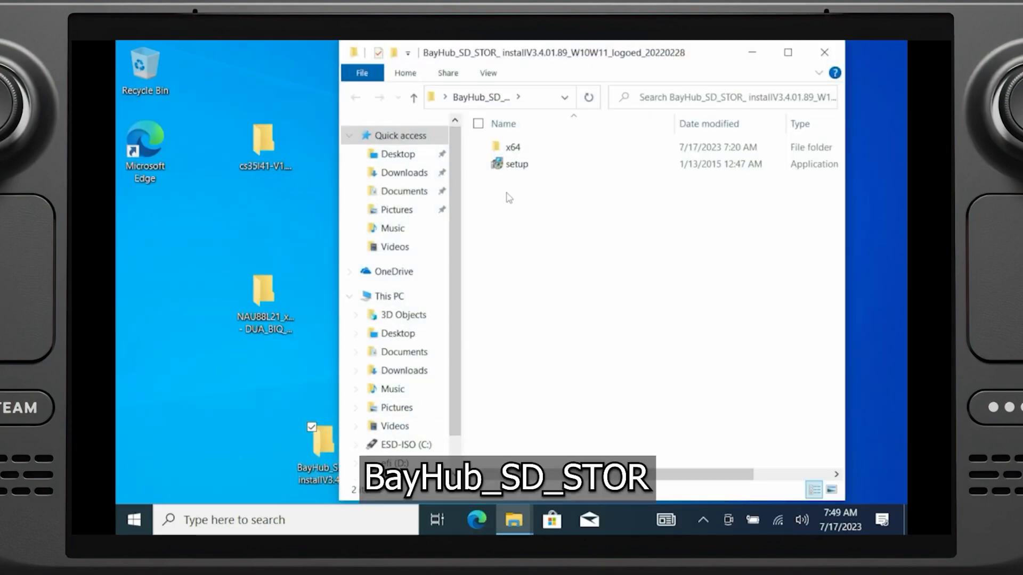
Step: Install the BayHubTech Flash Memory Card driver via its setup wizard and finish without restarting
{"action": "double_click", "coordinate": [516, 164]}
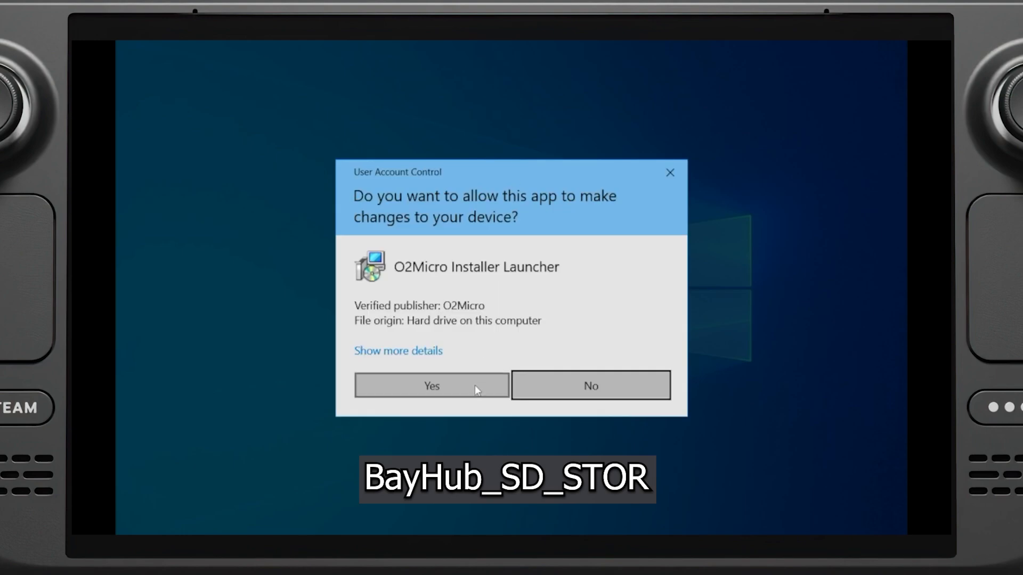
{"action": "left_click", "coordinate": [431, 384]}
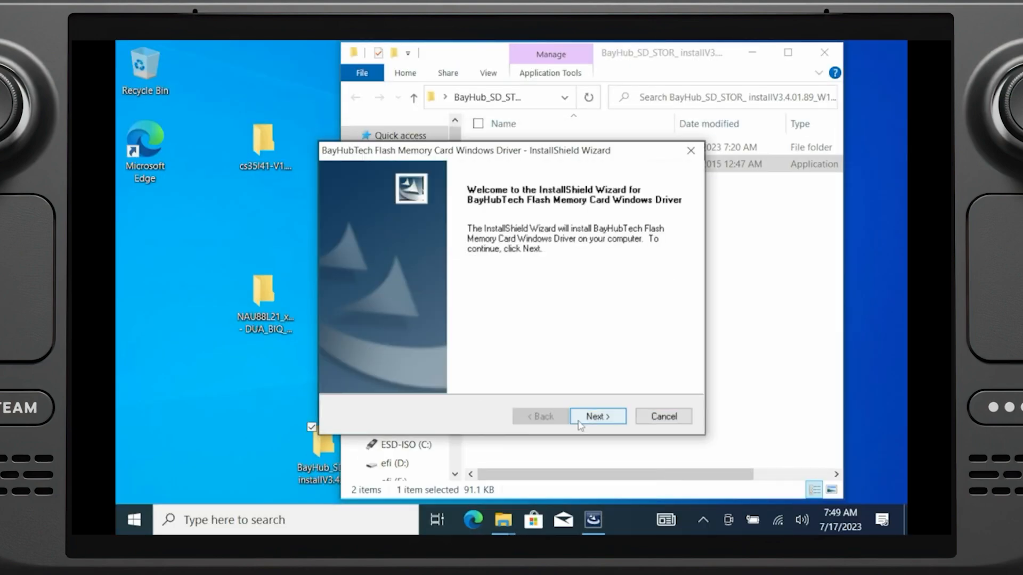
{"action": "left_click", "coordinate": [596, 416]}
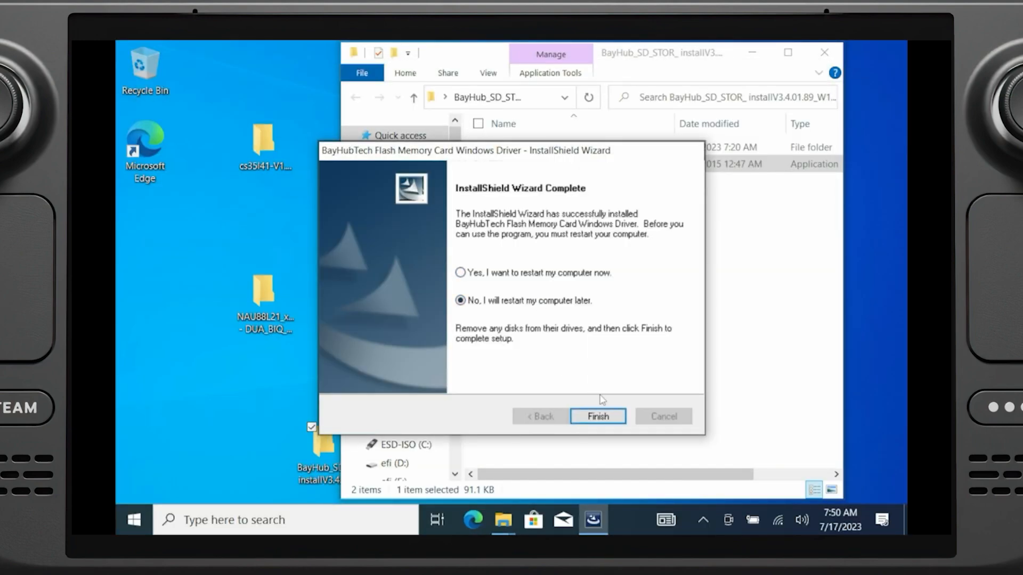
{"action": "left_click", "coordinate": [597, 416]}
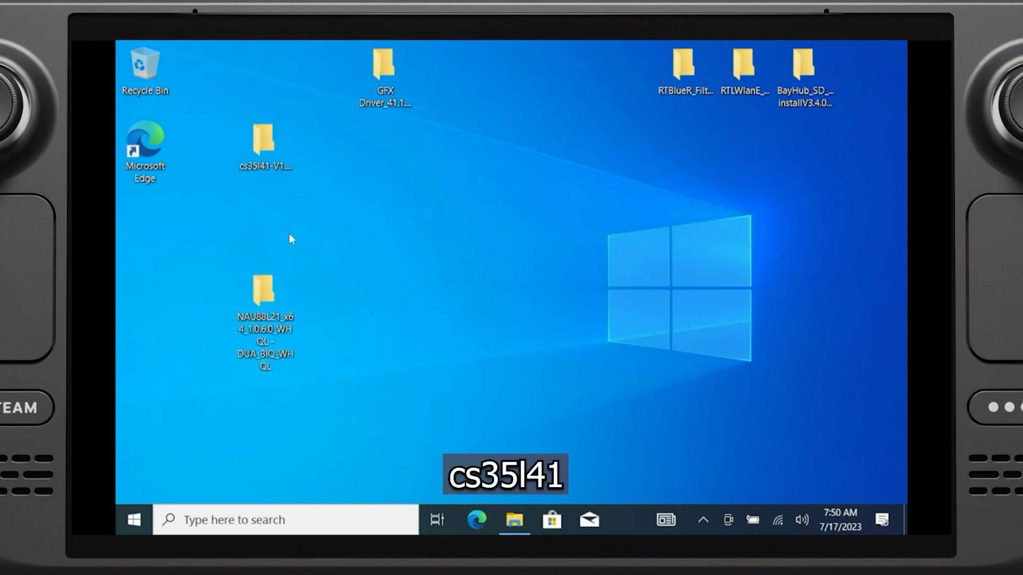
Step: Install the cs35l41 audio driver from its .inf Setup Information file
{"action": "double_click", "coordinate": [264, 140]}
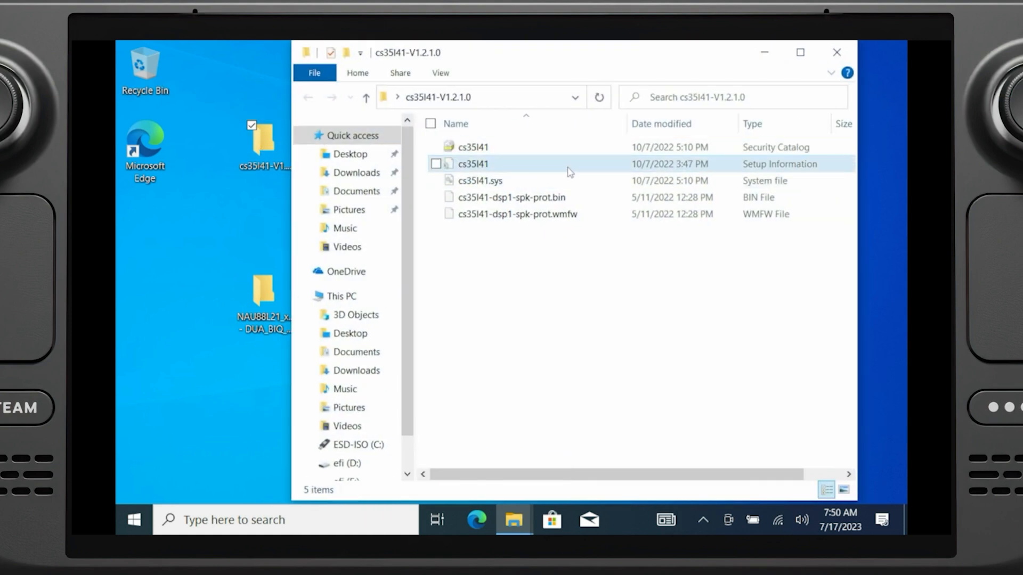
{"action": "left_click", "coordinate": [473, 164]}
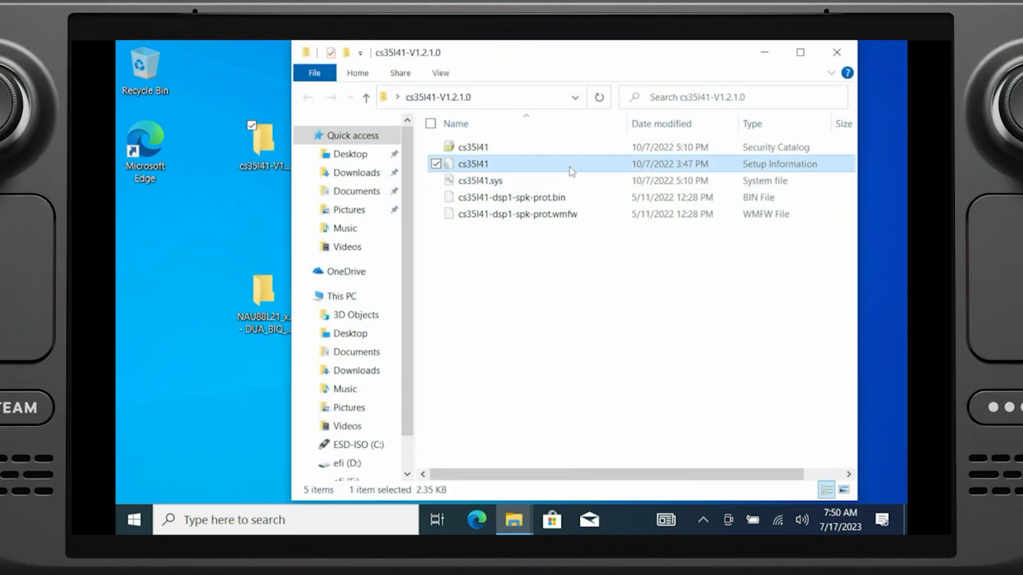
{"action": "right_click", "coordinate": [473, 164]}
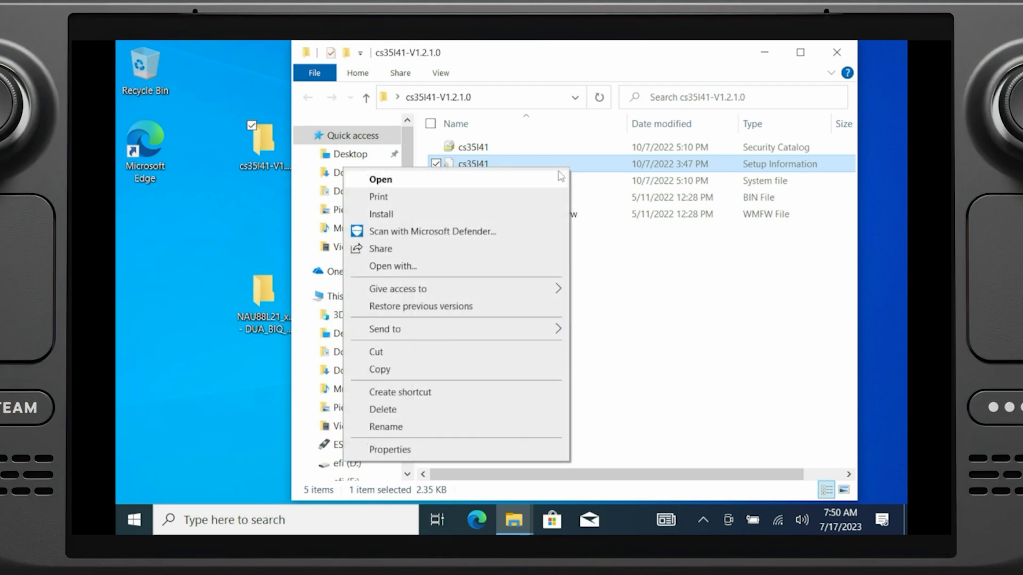
{"action": "left_click", "coordinate": [380, 214]}
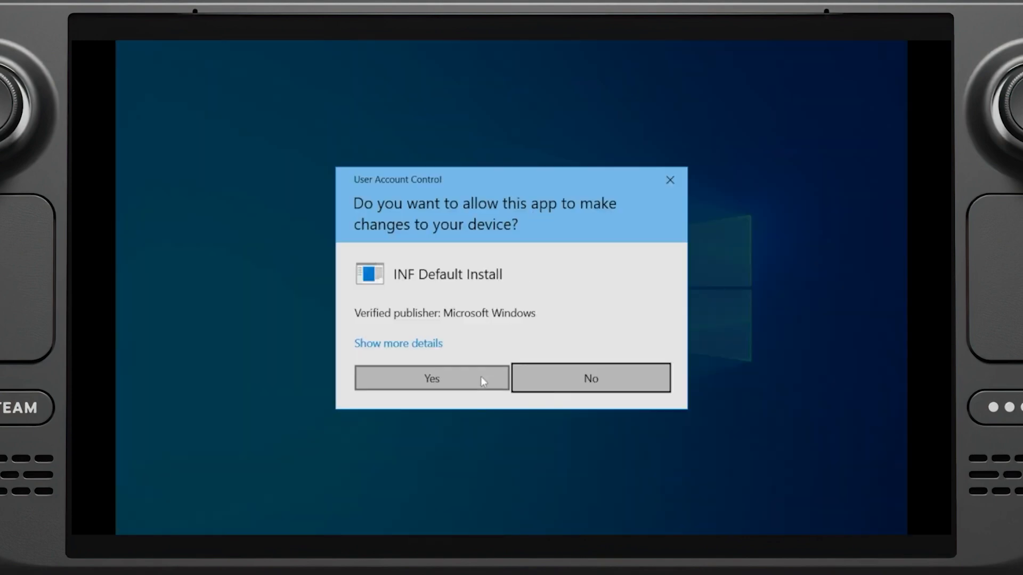
{"action": "left_click", "coordinate": [430, 378]}
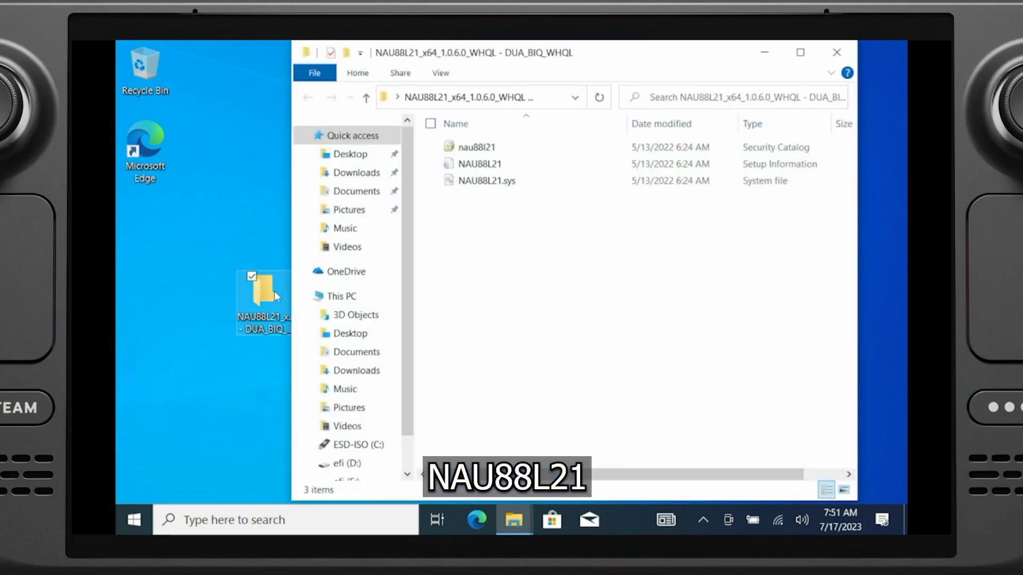
{"action": "mouse_move", "coordinate": [568, 164]}
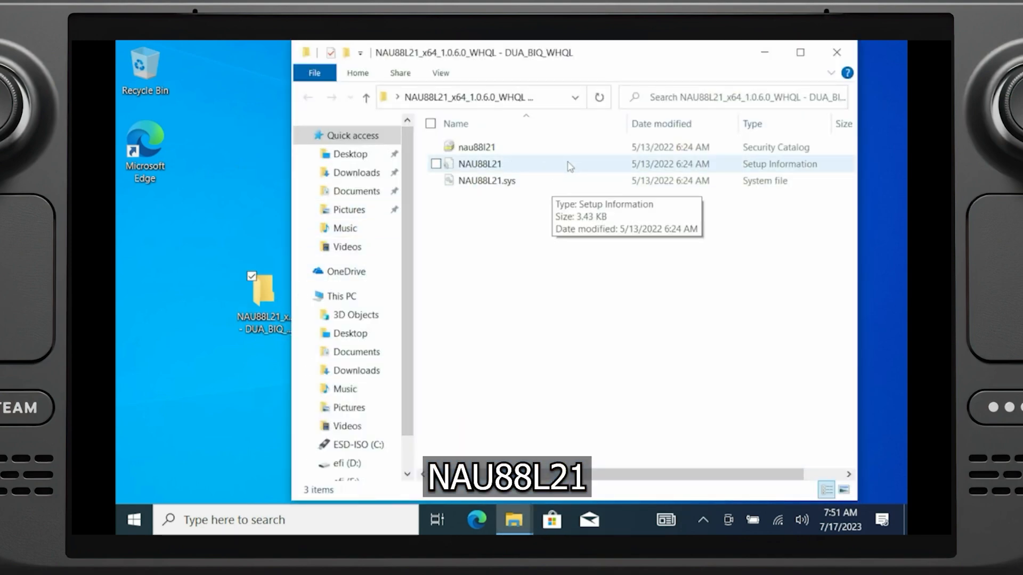
Step: Install the NAU88L21 audio driver from its .inf file and dismiss the success message
{"action": "right_click", "coordinate": [479, 164]}
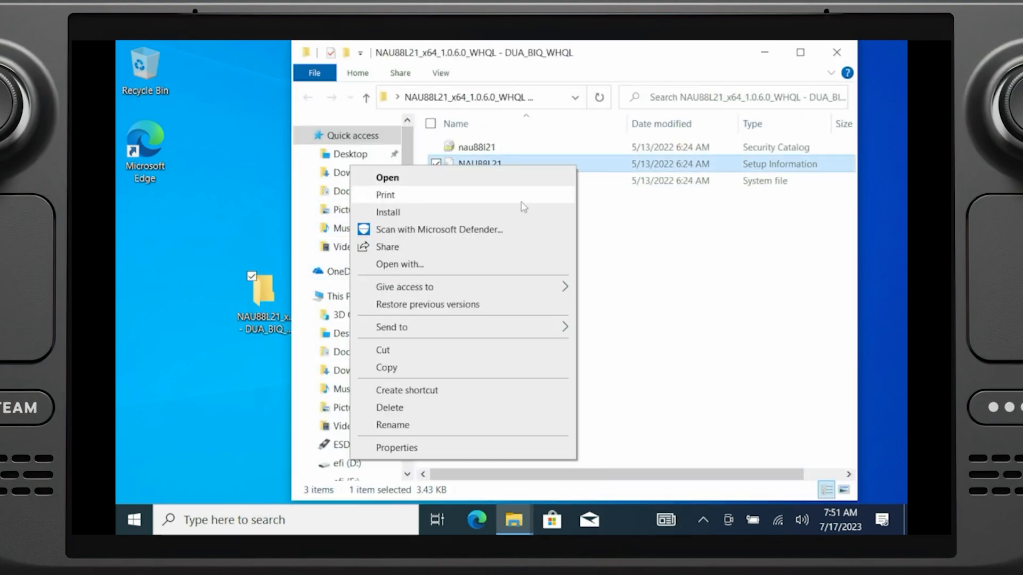
{"action": "left_click", "coordinate": [388, 213]}
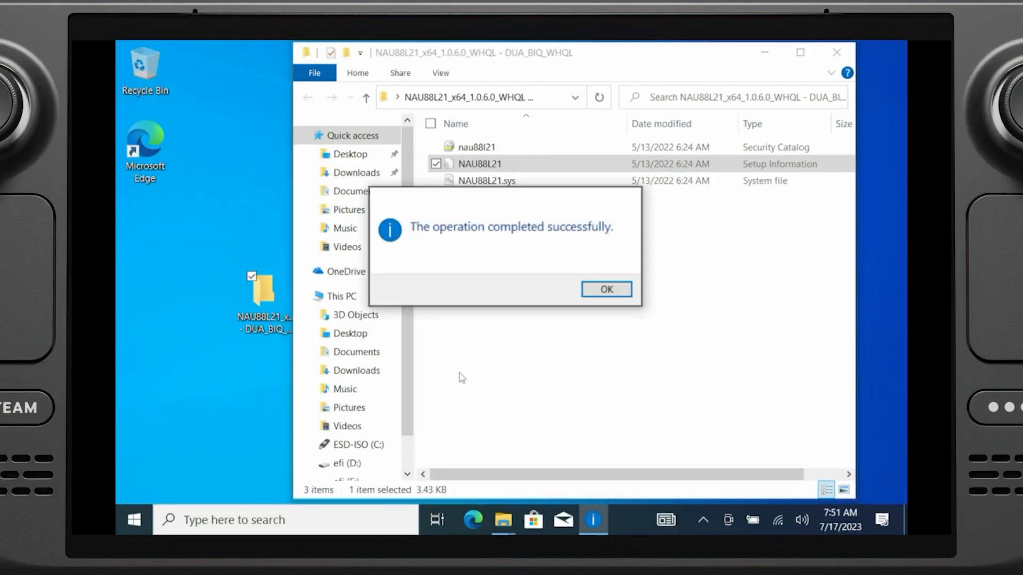
{"action": "left_click", "coordinate": [605, 289]}
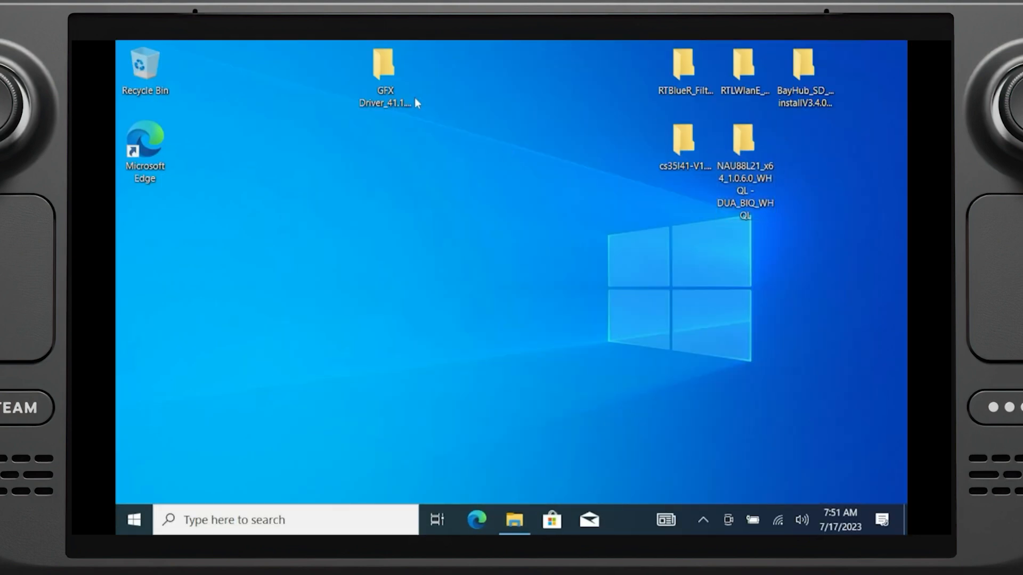
Step: Launch the AMD Software setup from the GFX Driver folder
{"action": "double_click", "coordinate": [384, 62]}
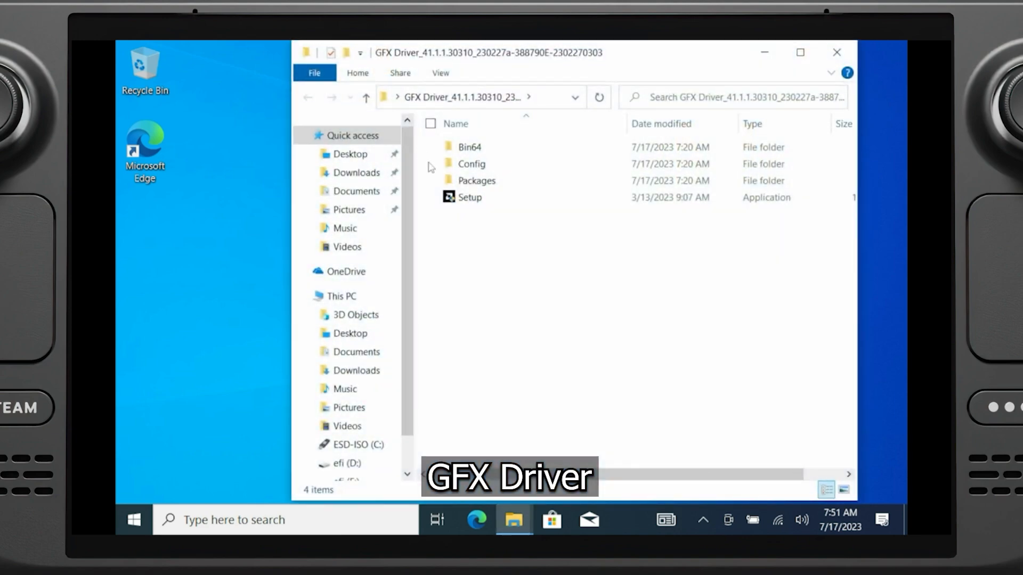
{"action": "mouse_move", "coordinate": [498, 201]}
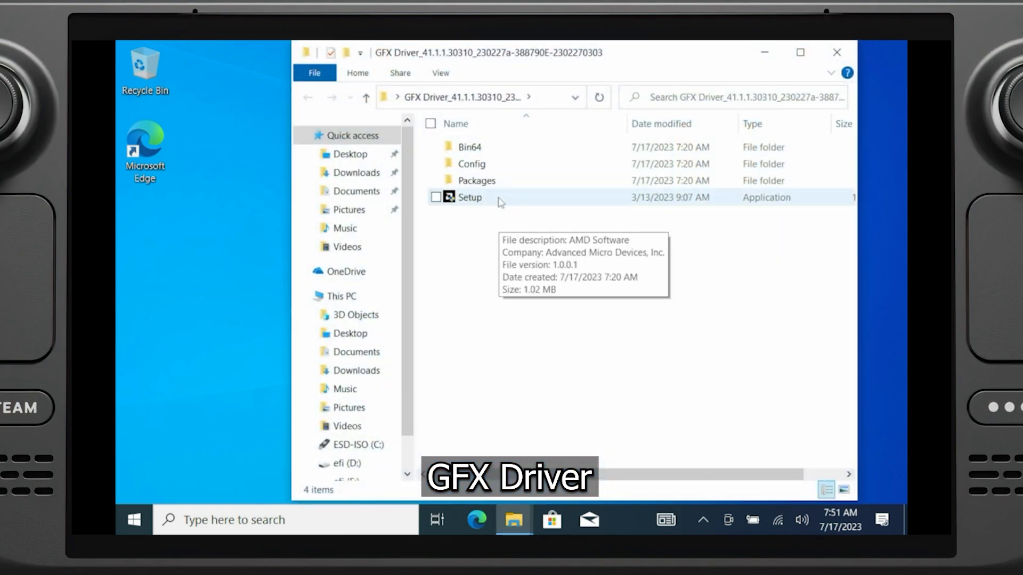
{"action": "double_click", "coordinate": [468, 197]}
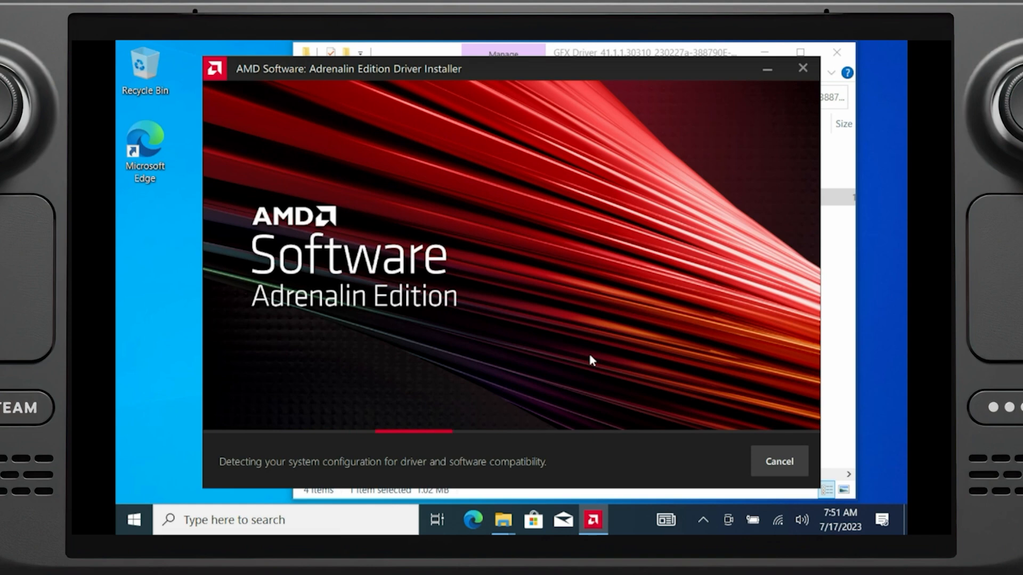